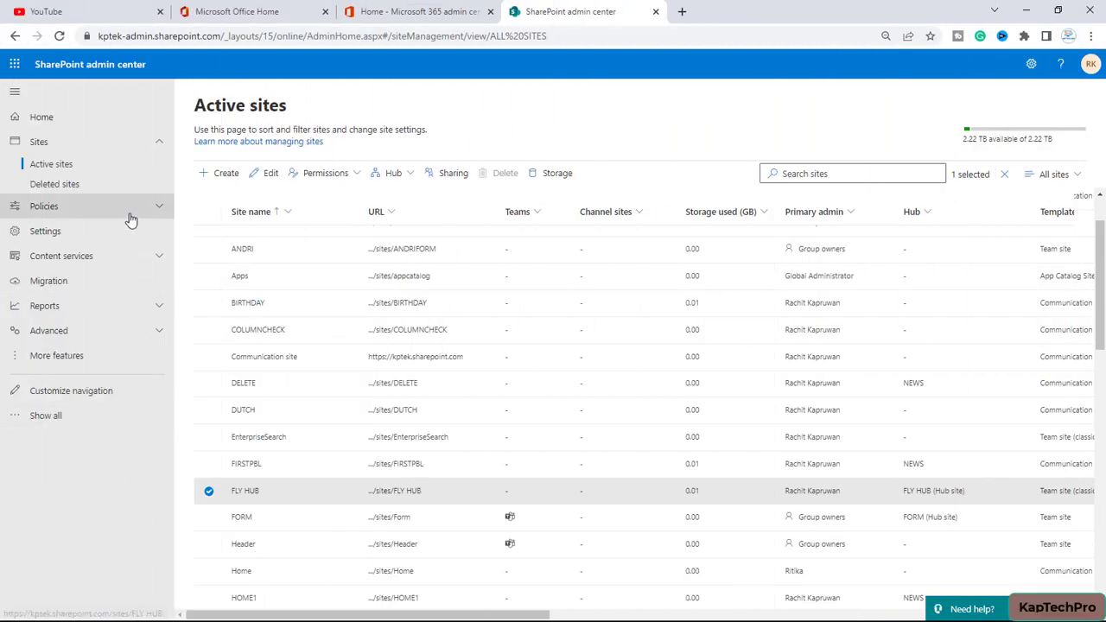
{"action": "mouse_move", "coordinate": [394, 490]}
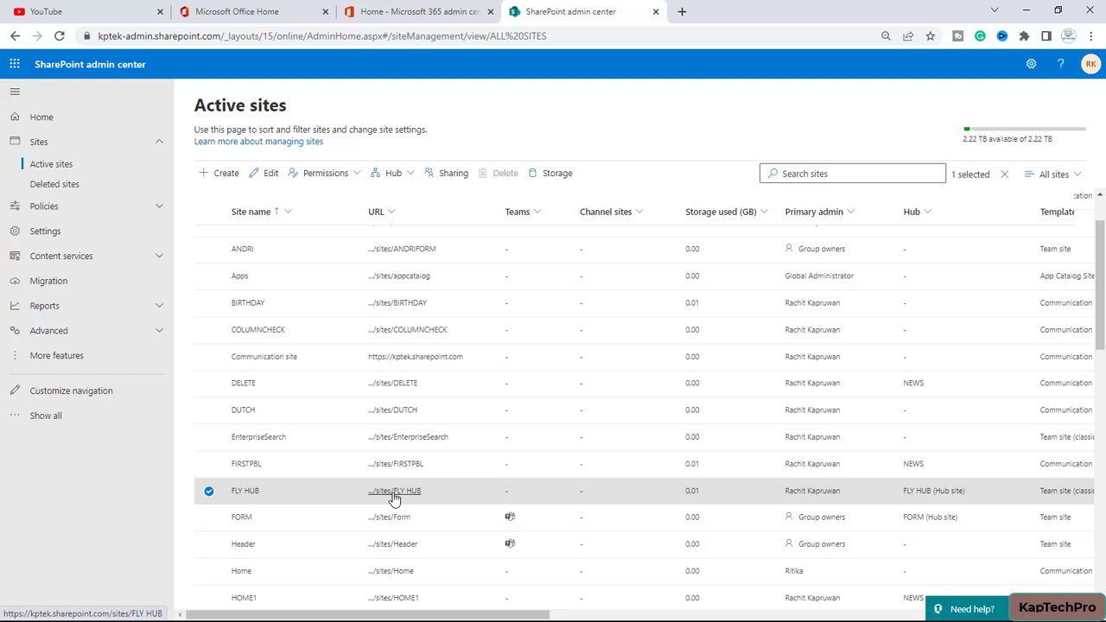
- Open the FLY HUB site from the admin center's active sites list
{"action": "left_click", "coordinate": [394, 491]}
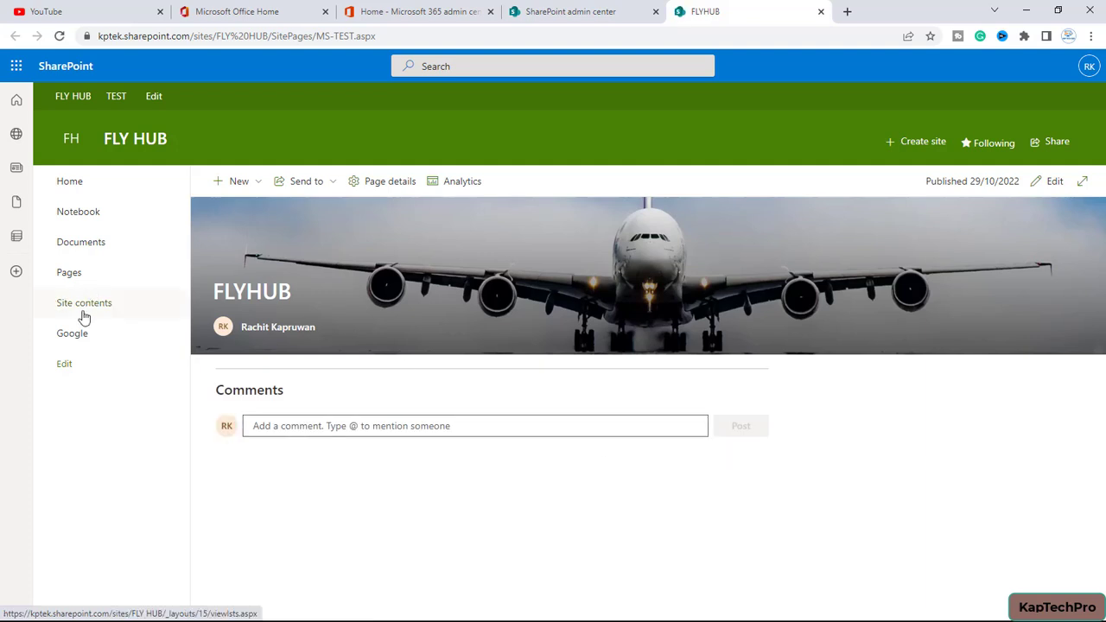
{"action": "mouse_move", "coordinate": [95, 310]}
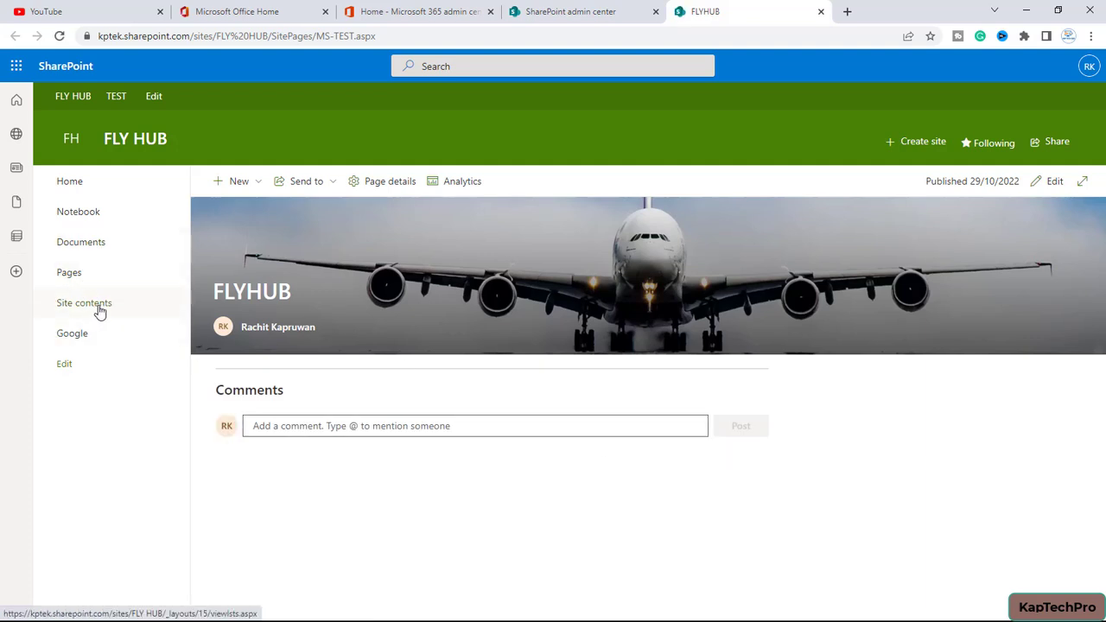
- Go to the site's contents and open the FLIGHT DETAILS list with its three entries
{"action": "left_click", "coordinate": [83, 304]}
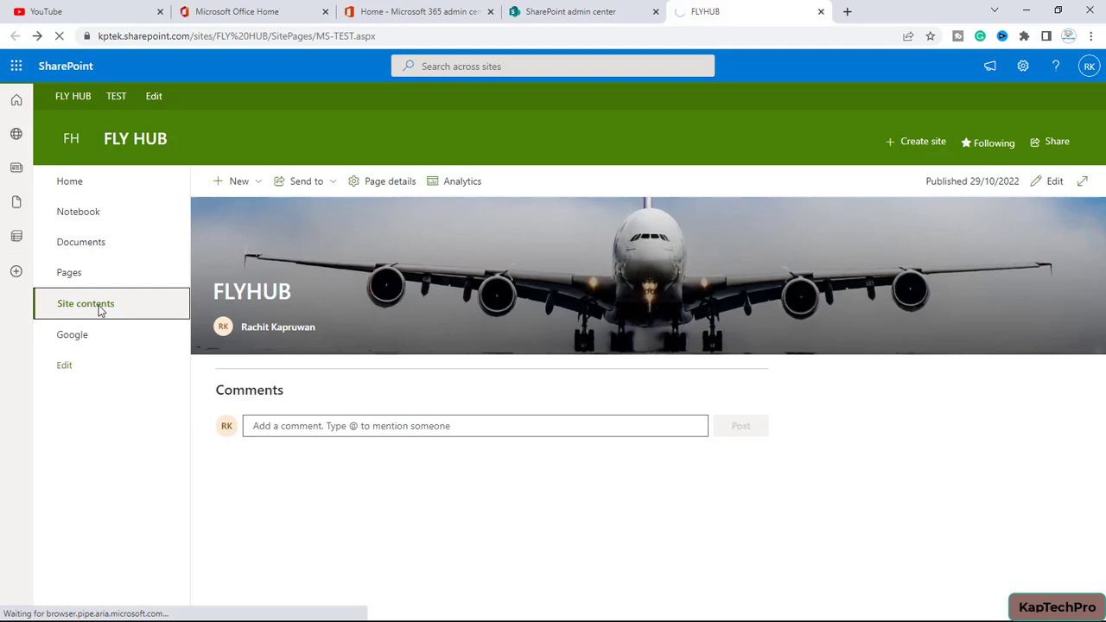
{"action": "left_click", "coordinate": [86, 304]}
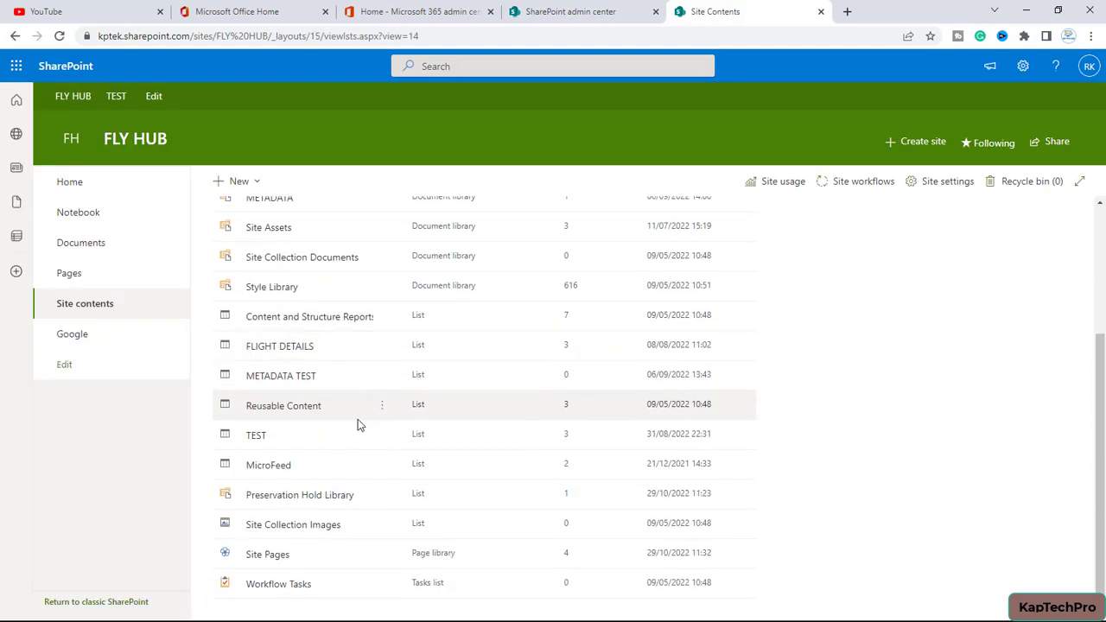
{"action": "mouse_move", "coordinate": [280, 346]}
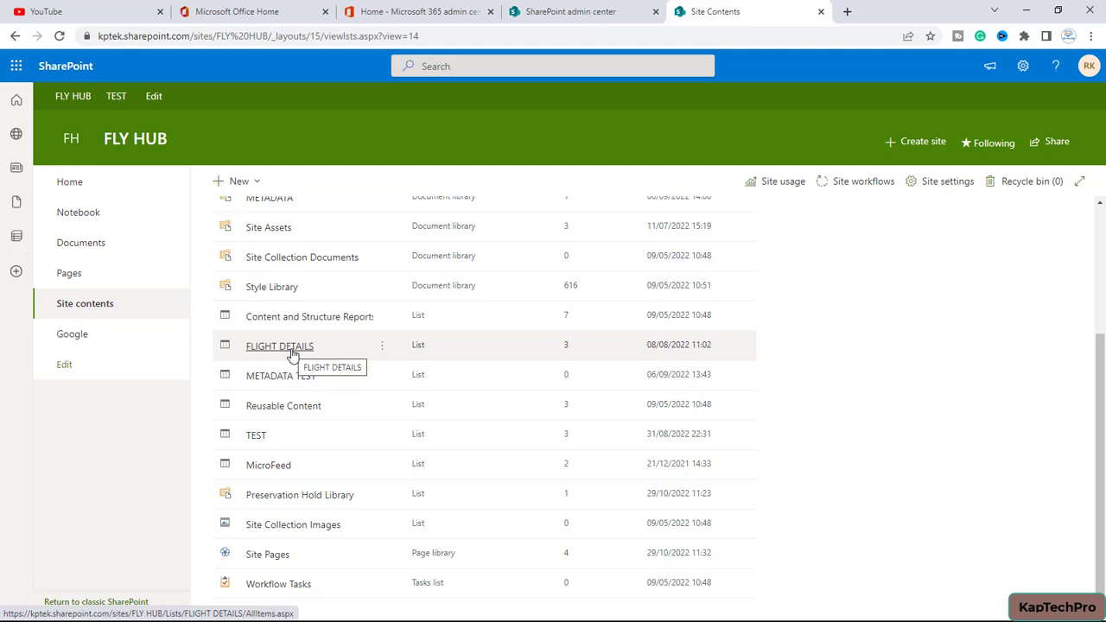
{"action": "left_click", "coordinate": [280, 346]}
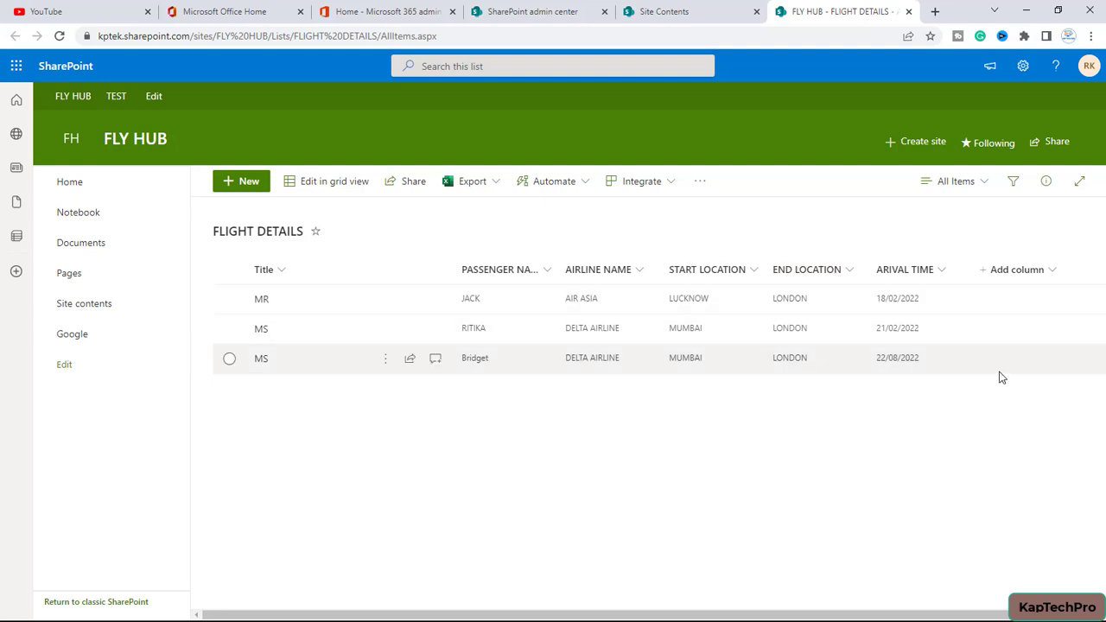
{"action": "mouse_move", "coordinate": [522, 245]}
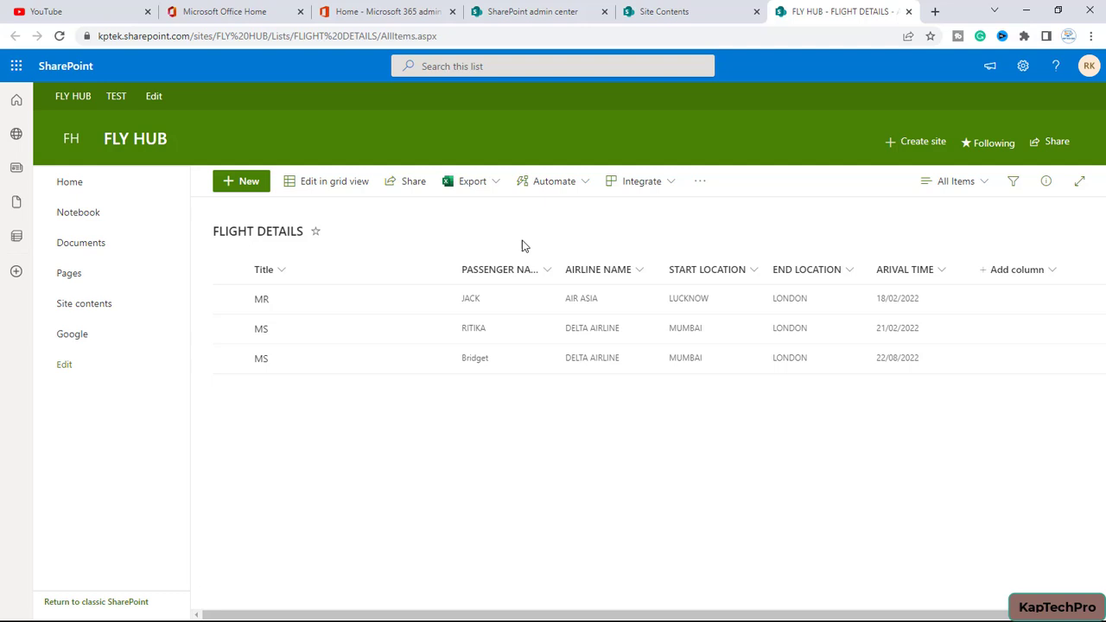
{"action": "mouse_move", "coordinate": [895, 238]}
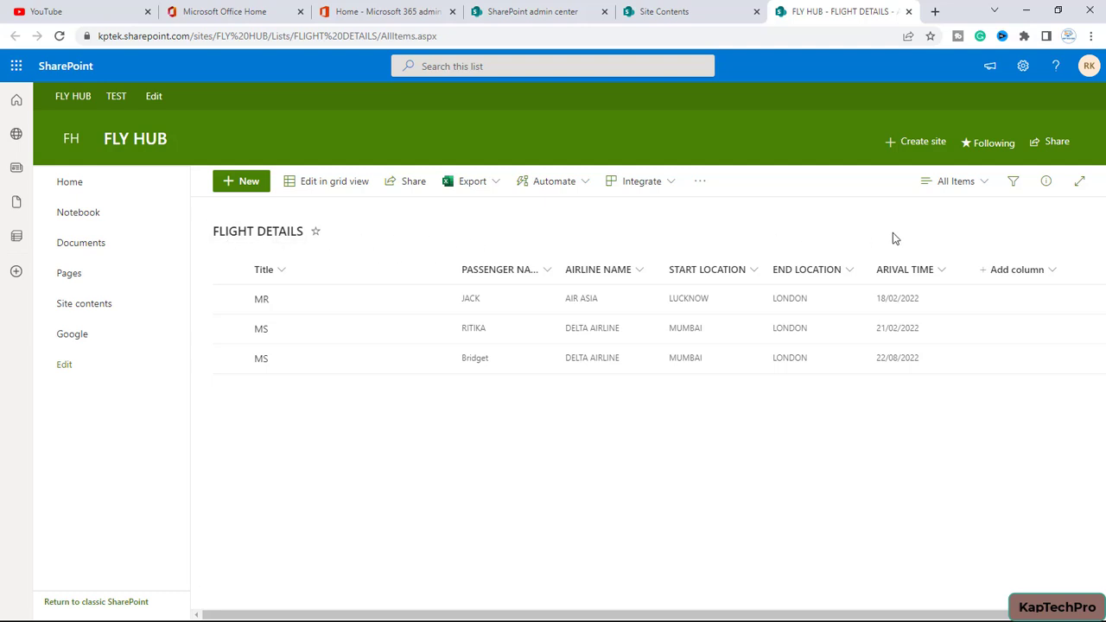
{"action": "mouse_move", "coordinate": [988, 142]}
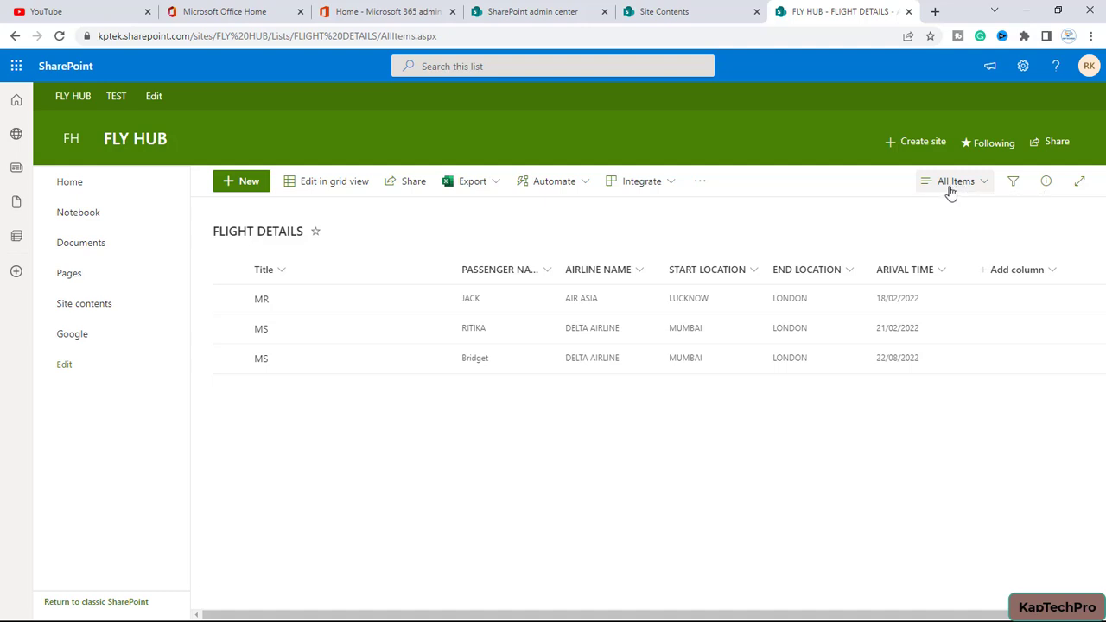
- Start a new view named 'cale' shown as a Calendar
{"action": "left_click", "coordinate": [955, 181]}
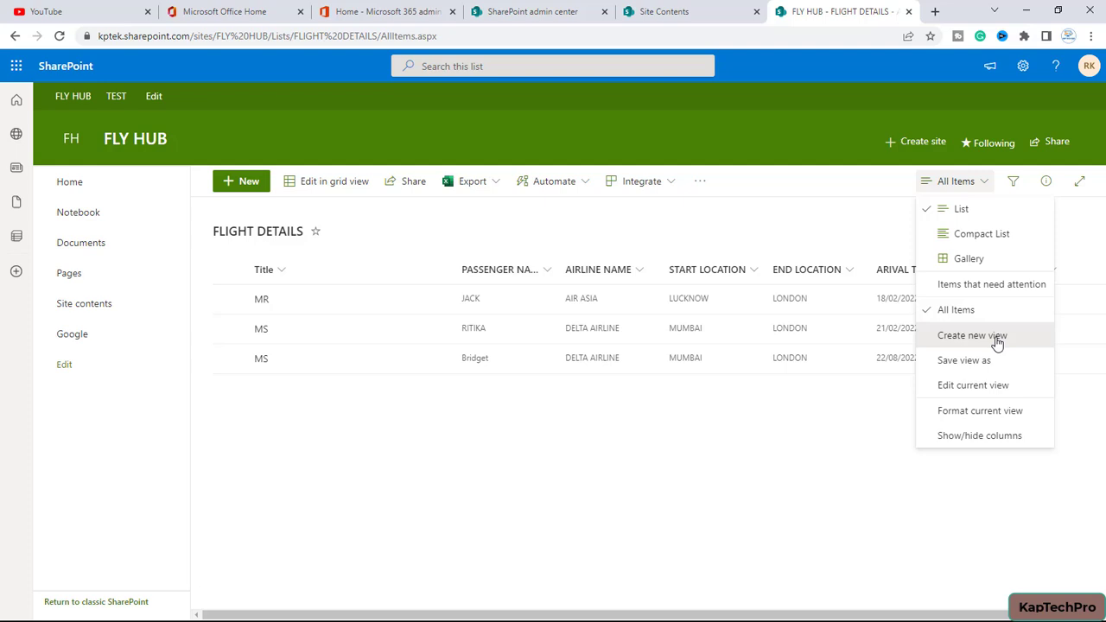
{"action": "left_click", "coordinate": [971, 335]}
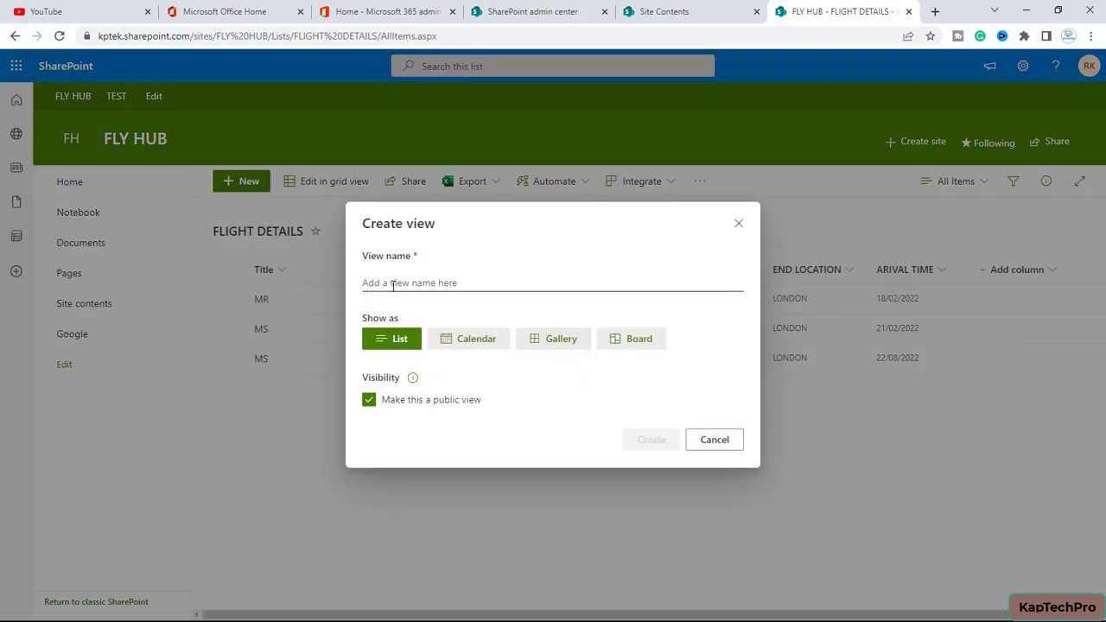
{"action": "left_click", "coordinate": [553, 283]}
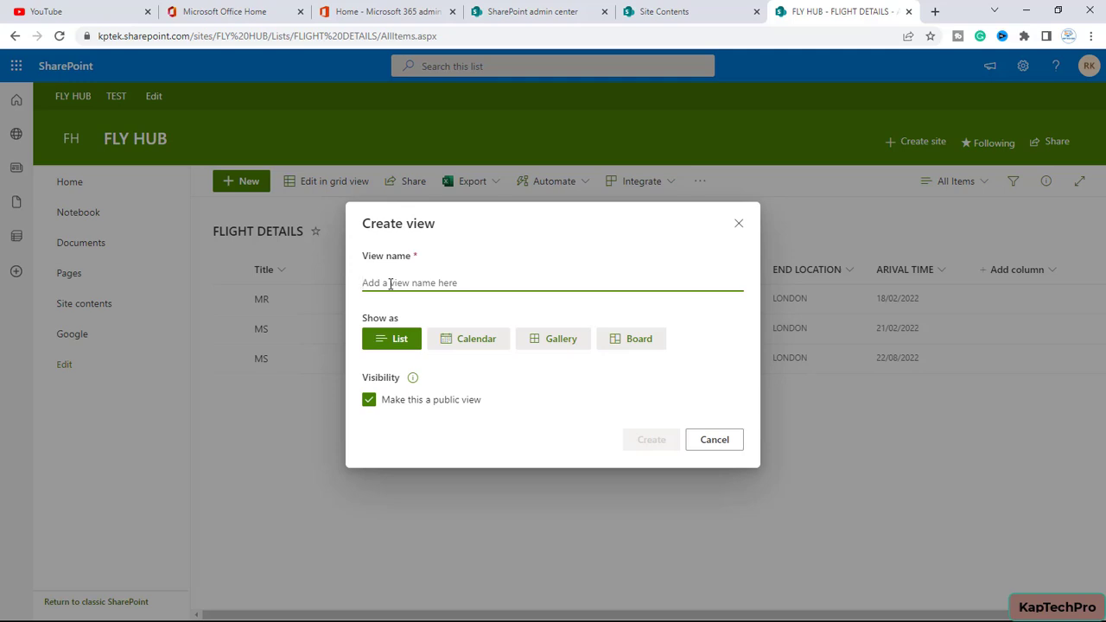
{"action": "type", "text": "cale"}
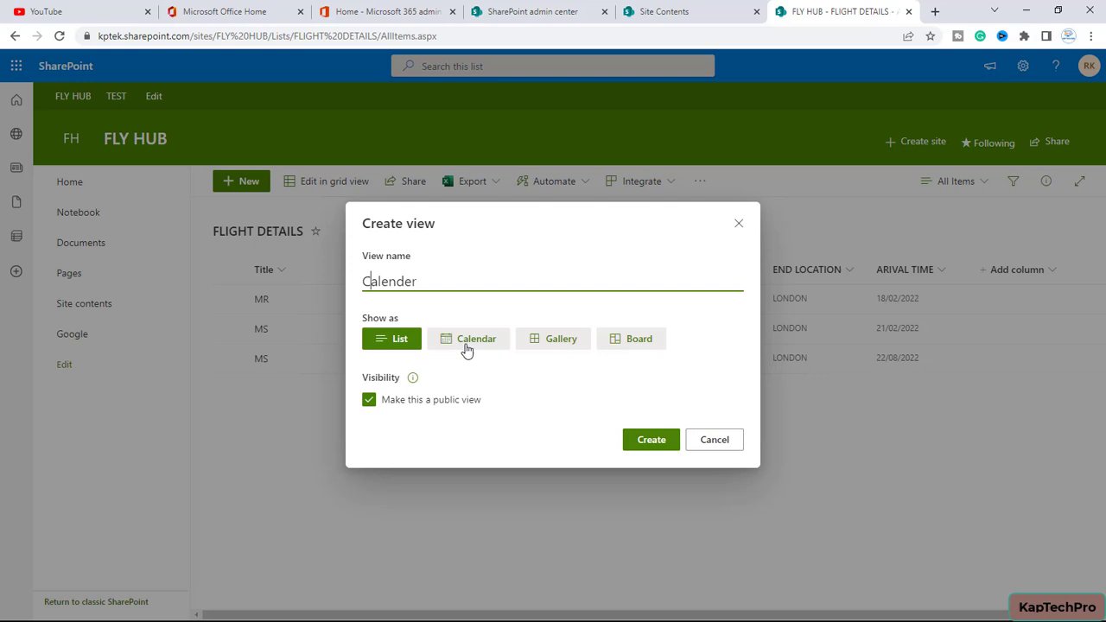
{"action": "left_click", "coordinate": [477, 337]}
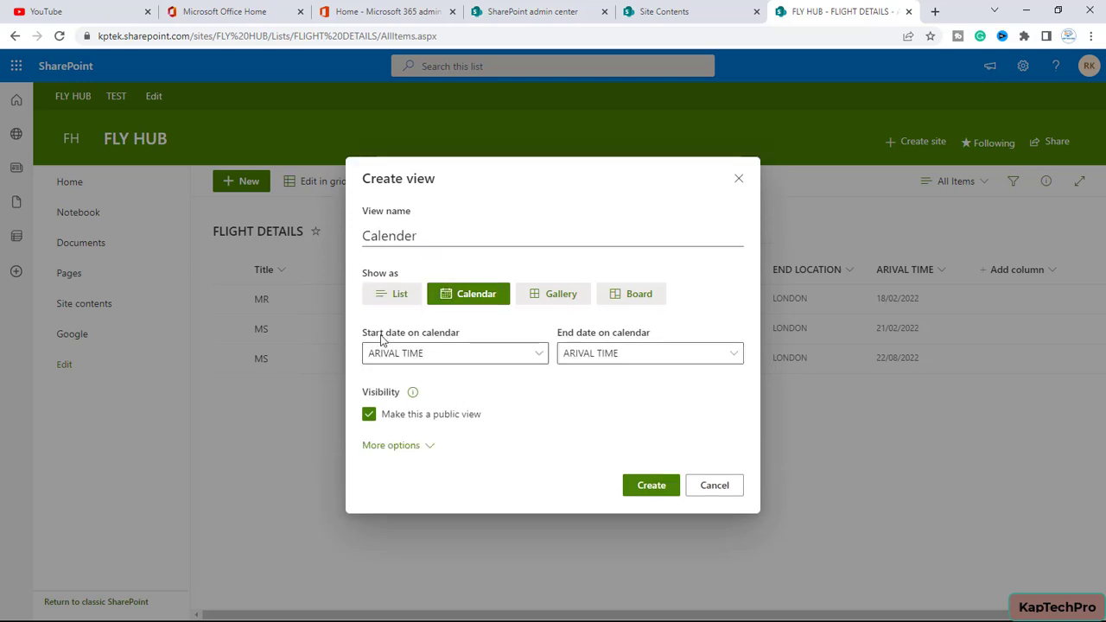
{"action": "mouse_move", "coordinate": [456, 352]}
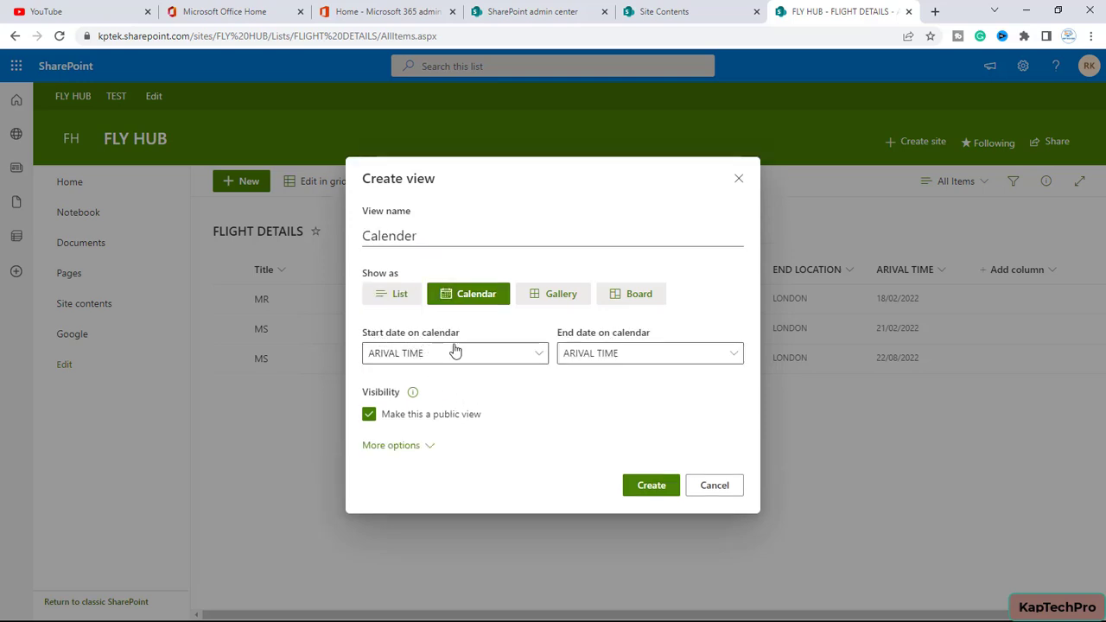
- Keep ARIVAL TIME as the date column, title items by Title, and create the view
{"action": "left_click", "coordinate": [454, 352]}
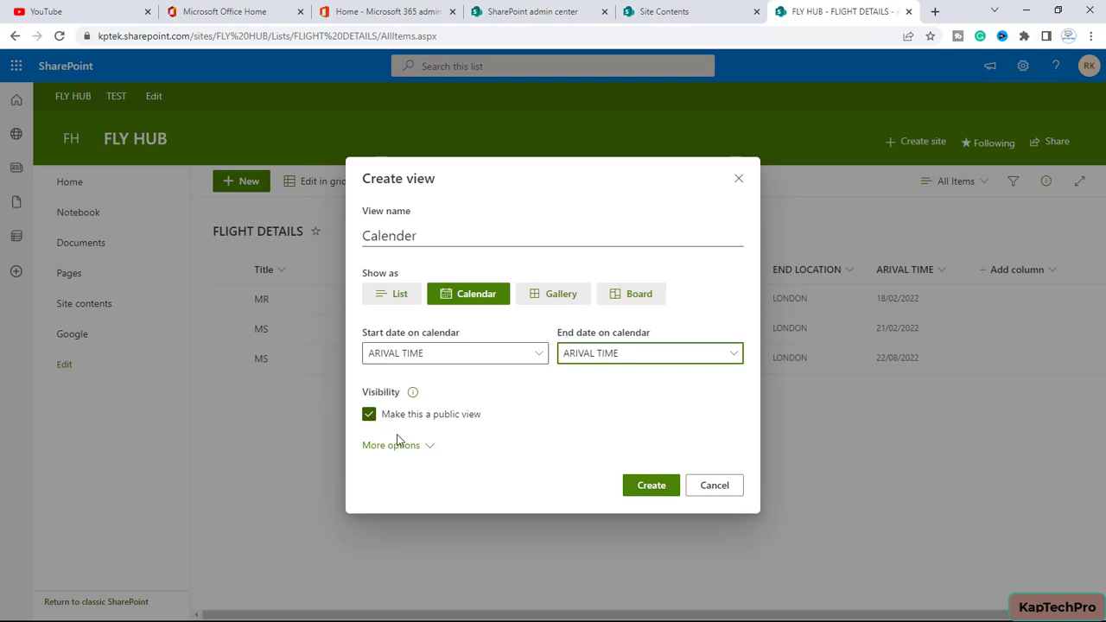
{"action": "mouse_move", "coordinate": [422, 456]}
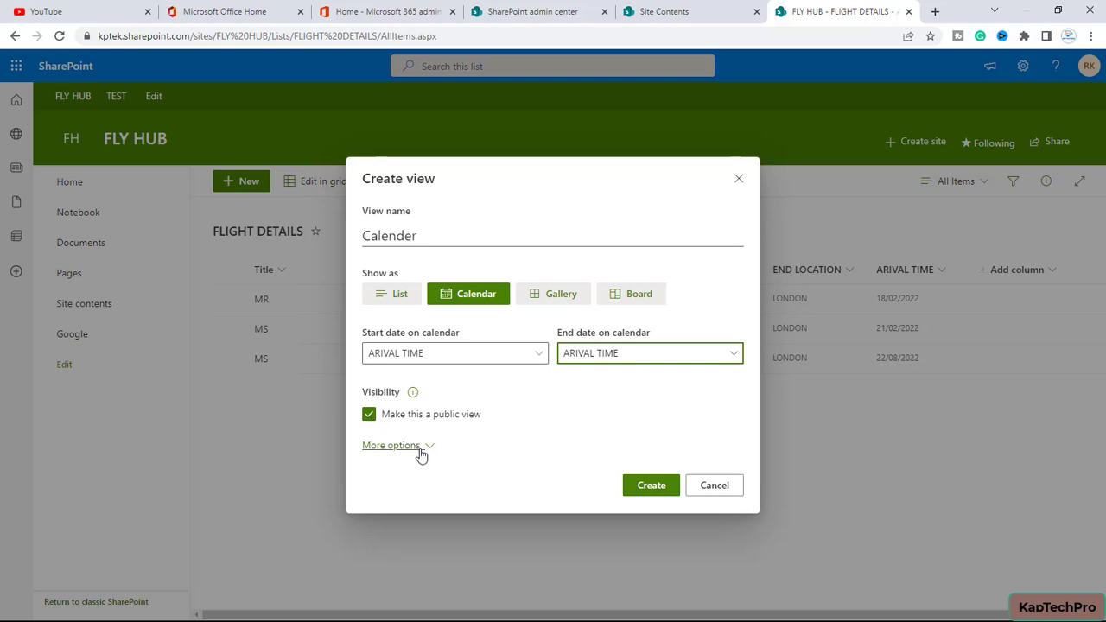
{"action": "left_click", "coordinate": [390, 445]}
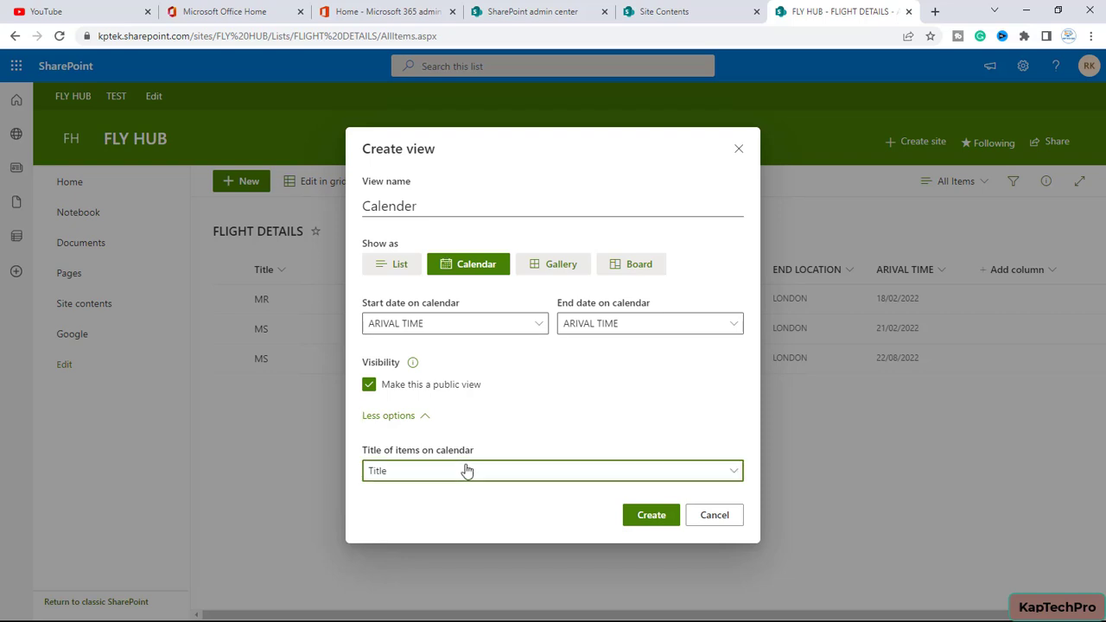
{"action": "left_click", "coordinate": [553, 470]}
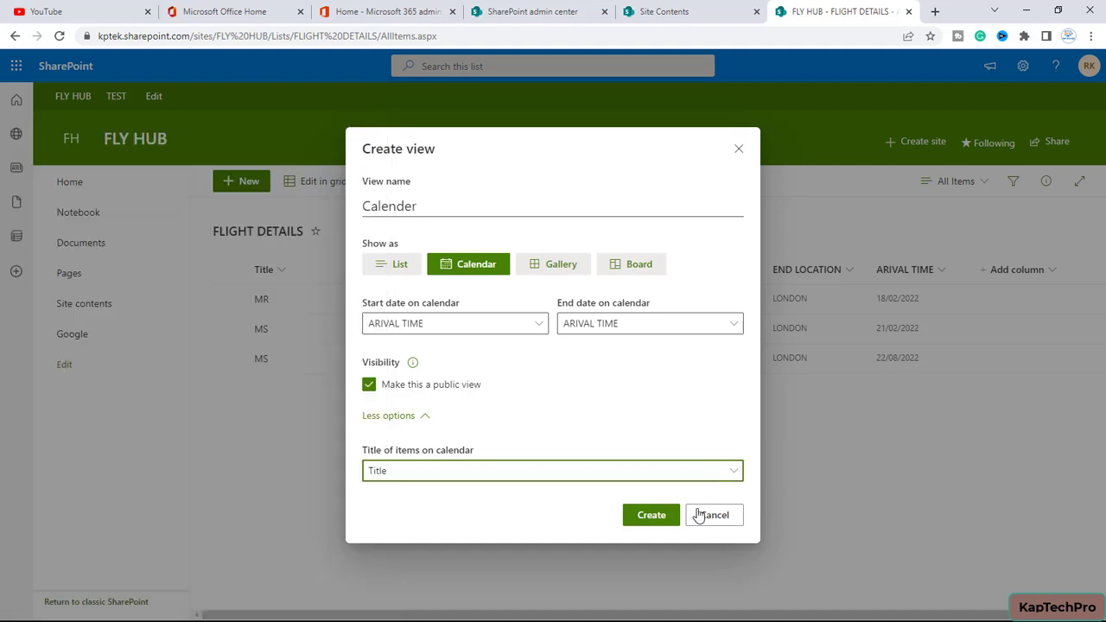
{"action": "left_click", "coordinate": [650, 515]}
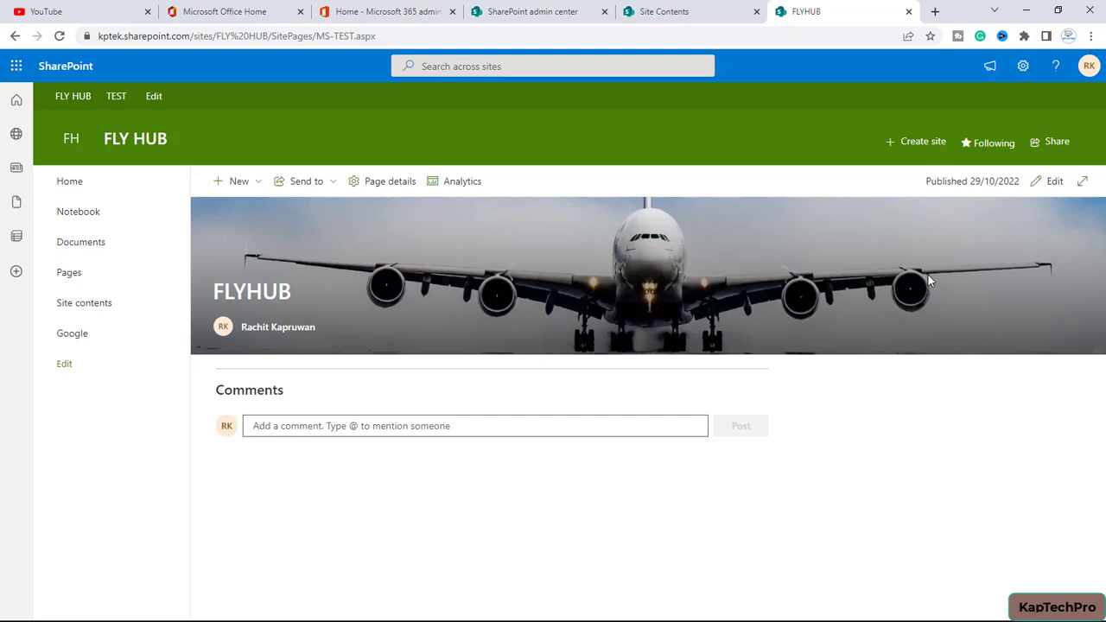
{"action": "mouse_move", "coordinate": [929, 280]}
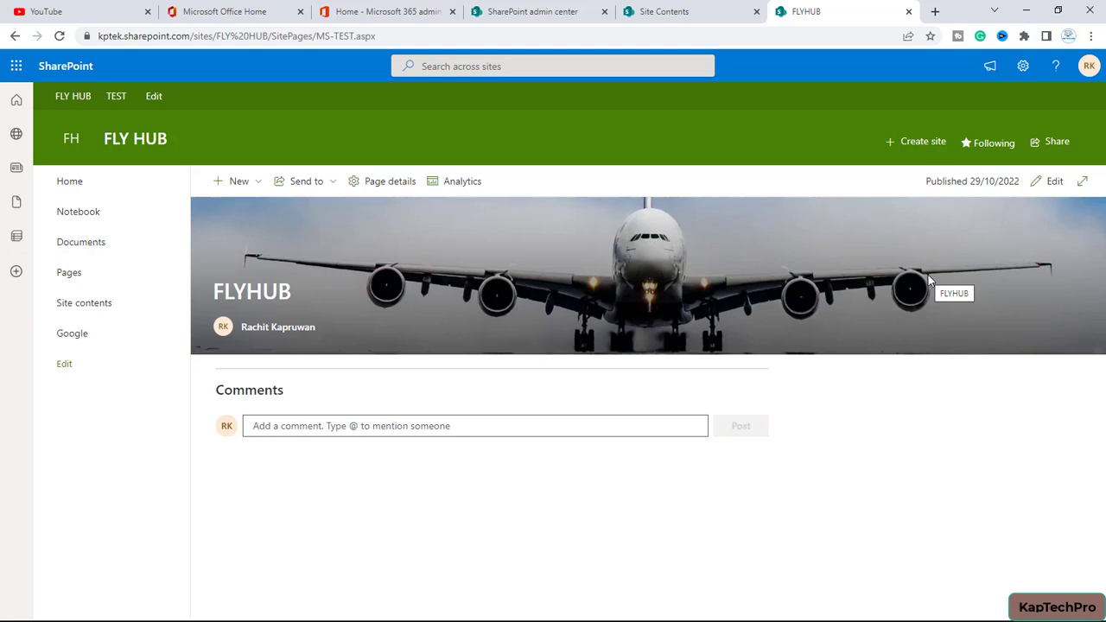
{"action": "mouse_move", "coordinate": [929, 270]}
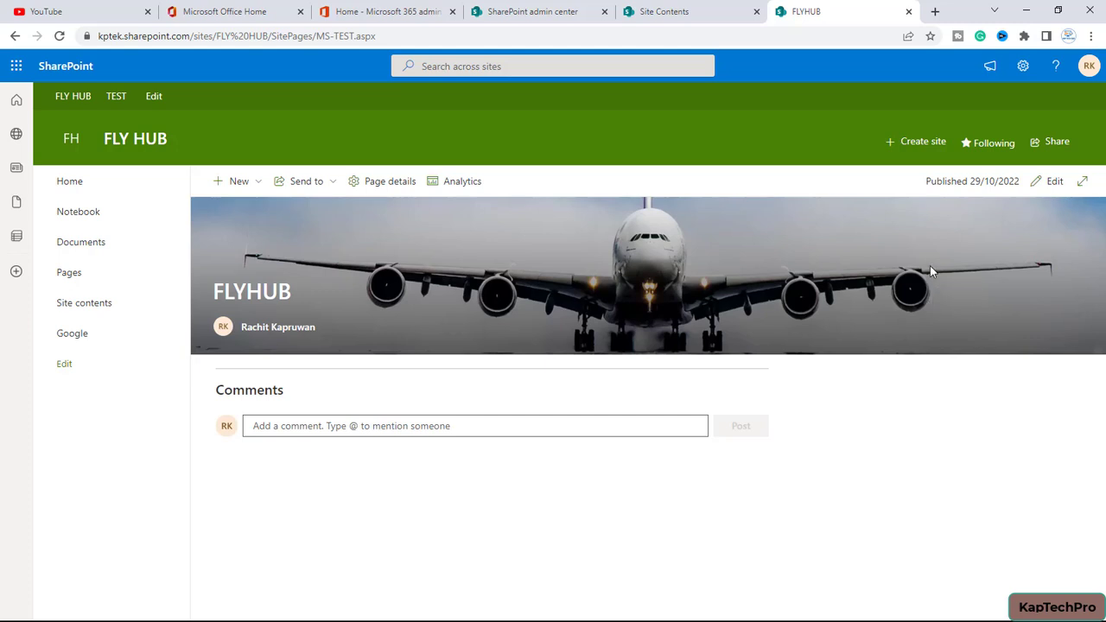
{"action": "mouse_move", "coordinate": [1057, 176]}
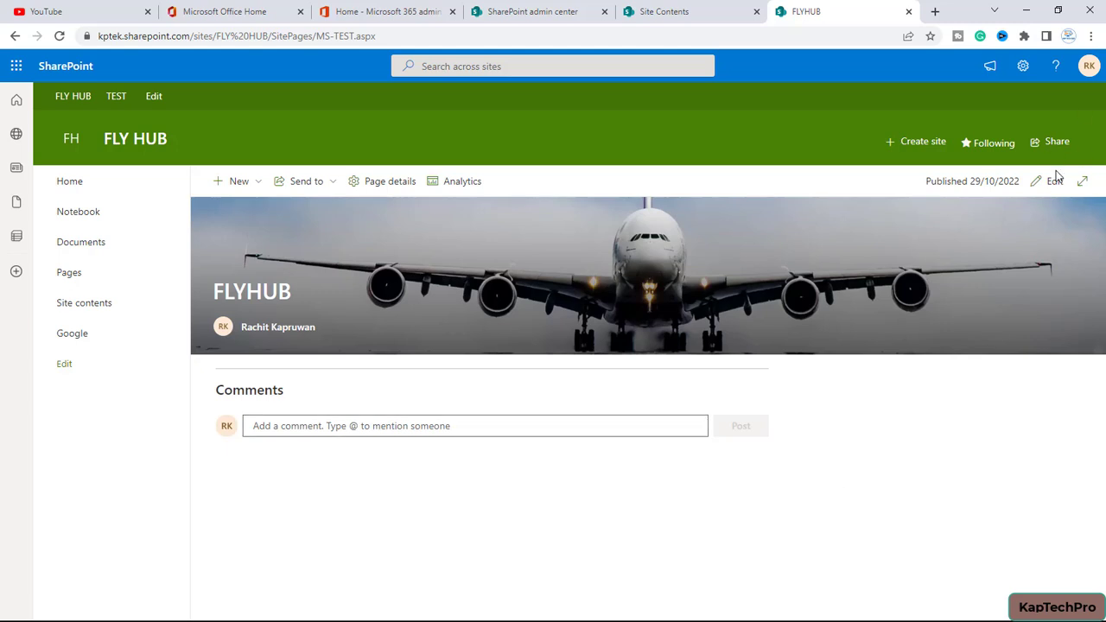
{"action": "mouse_move", "coordinate": [1054, 182]}
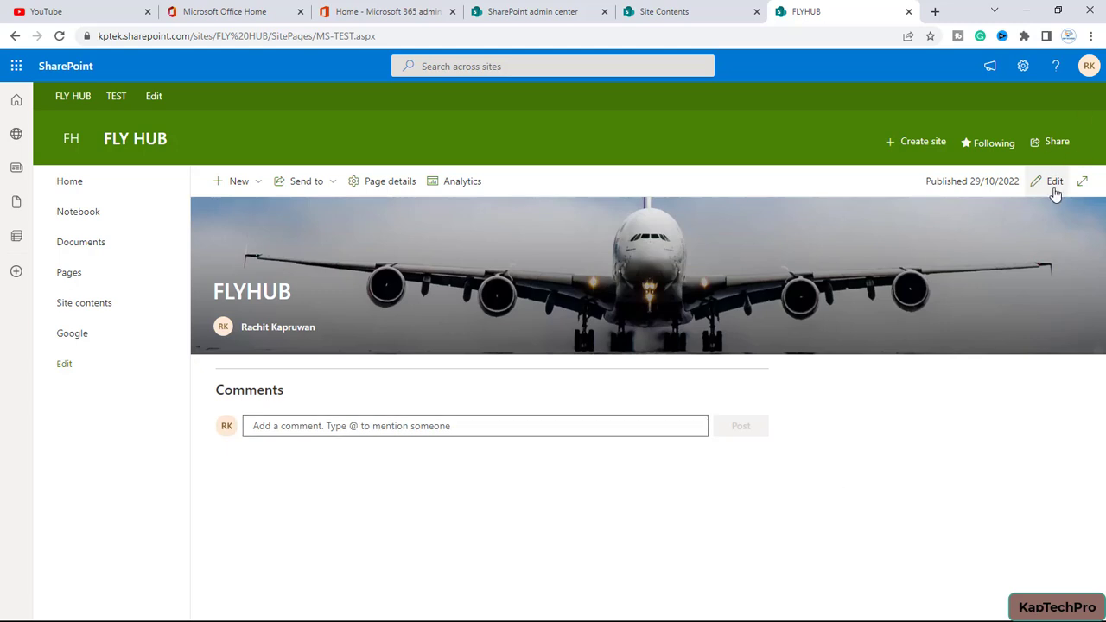
- Switch the FLY HUB page into edit mode
{"action": "left_click", "coordinate": [1053, 182]}
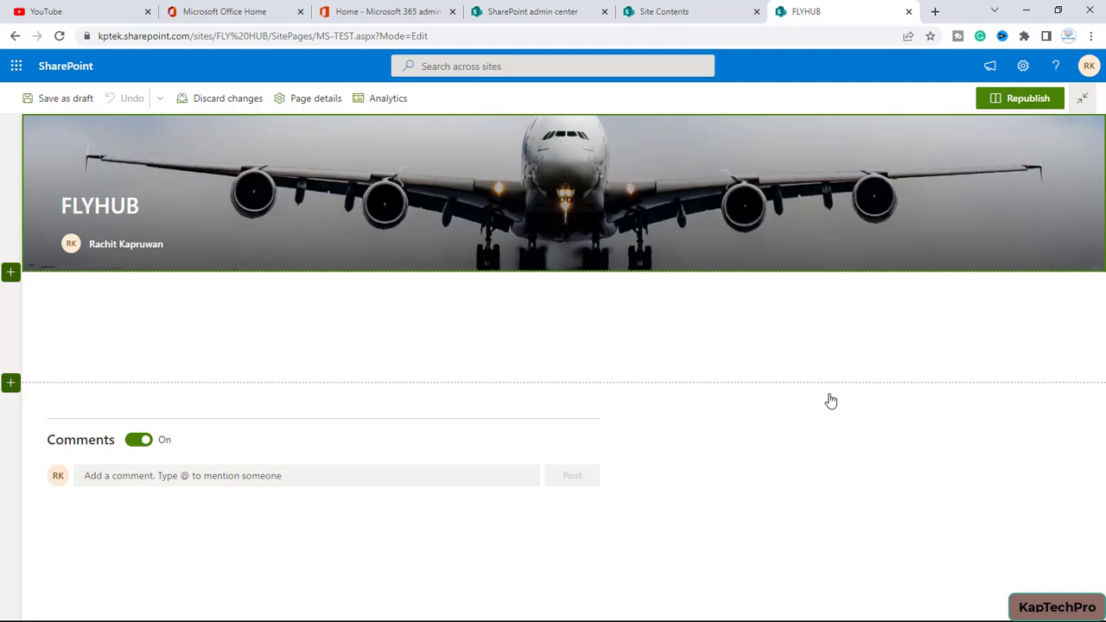
{"action": "mouse_move", "coordinate": [459, 285]}
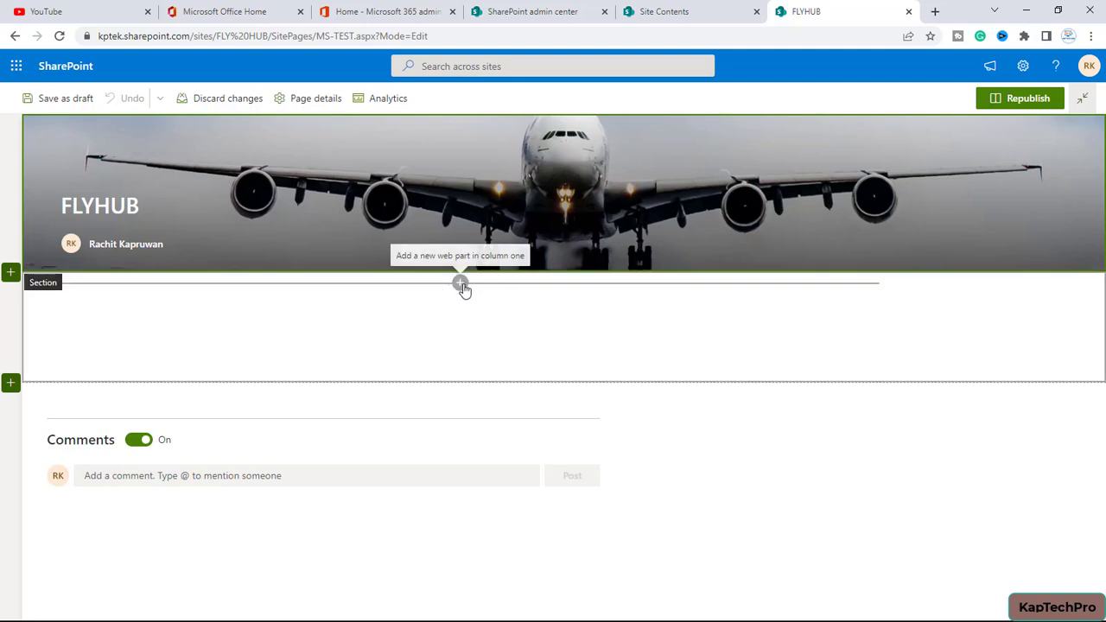
- Add a List web part to the page section, found by searching 'list'
{"action": "left_click", "coordinate": [459, 283]}
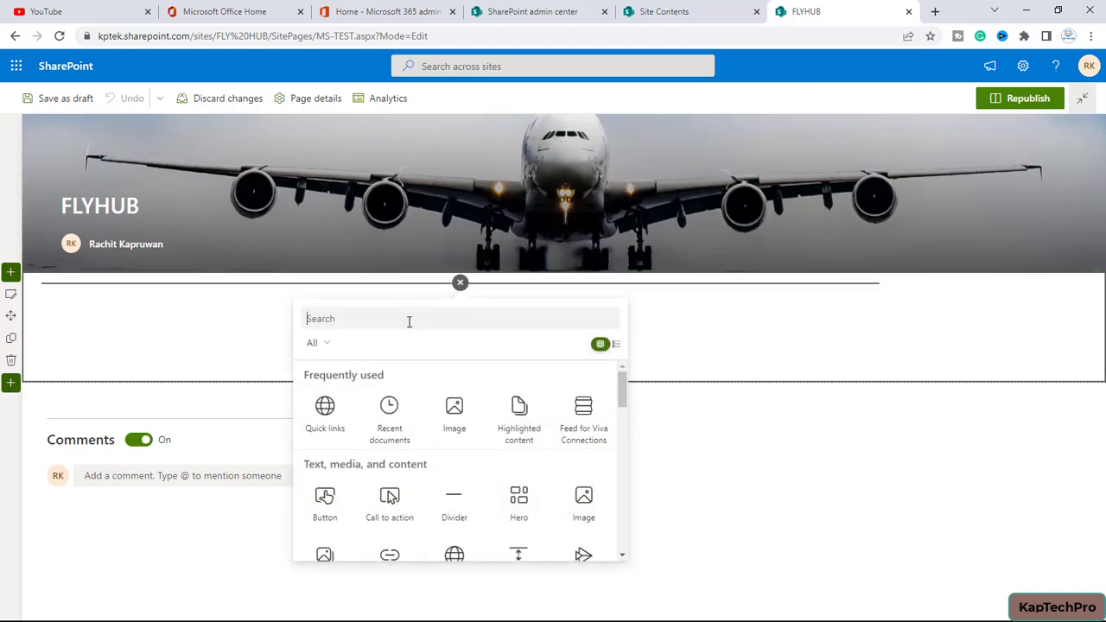
{"action": "type", "text": "c"}
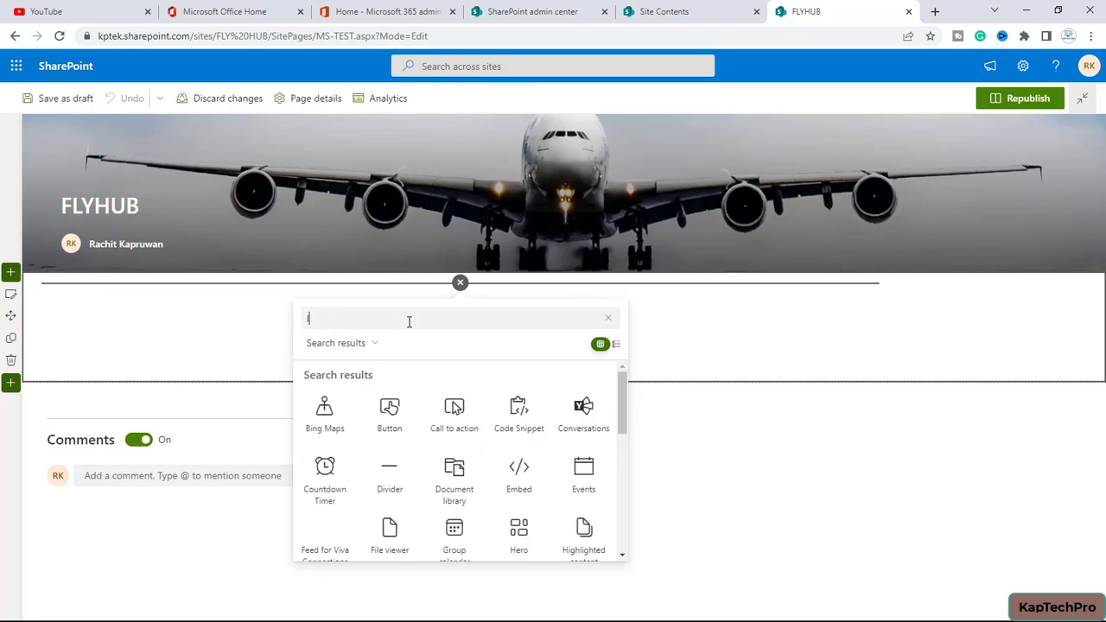
{"action": "type", "text": "ist"}
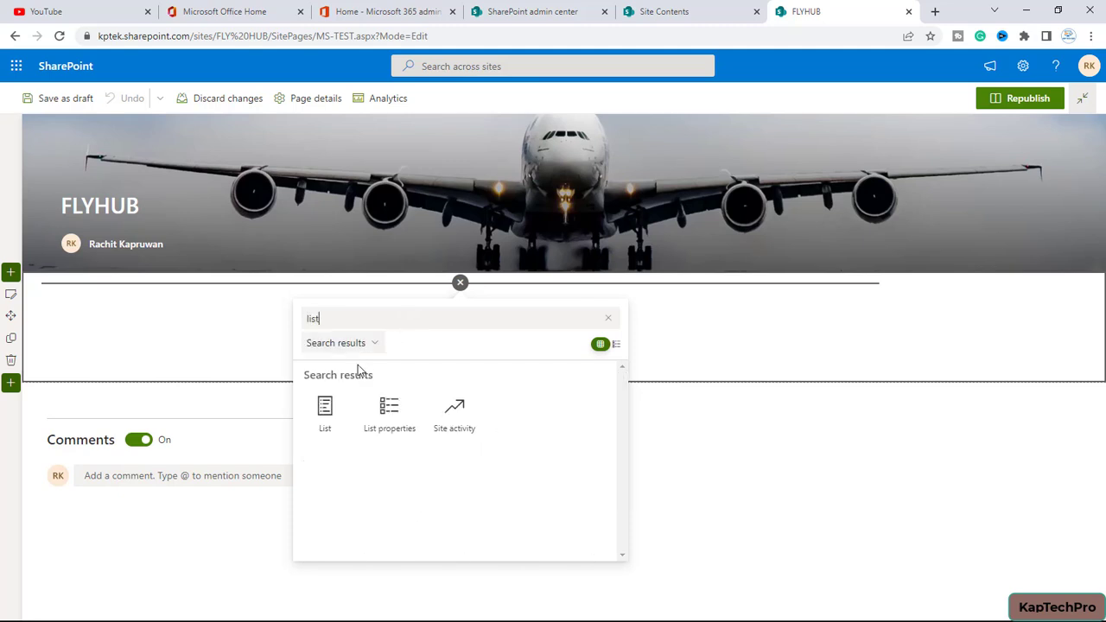
{"action": "left_click", "coordinate": [325, 411]}
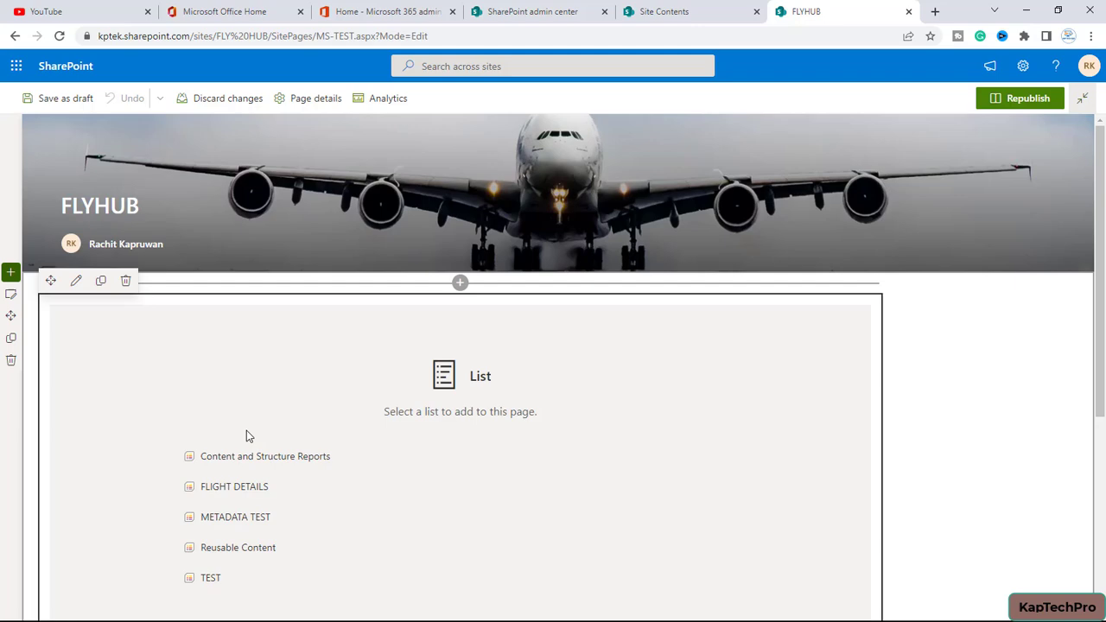
- Embed the FLIGHT DETAILS list in the new web part
{"action": "scroll", "scroll_direction": "down", "scroll_amount": 3}
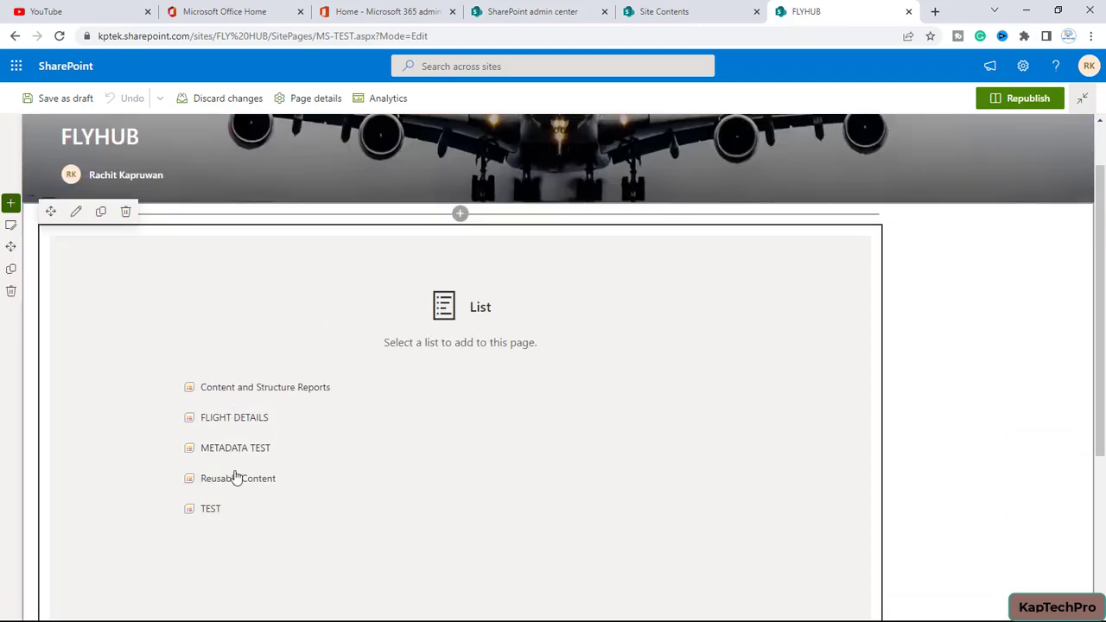
{"action": "mouse_move", "coordinate": [228, 424]}
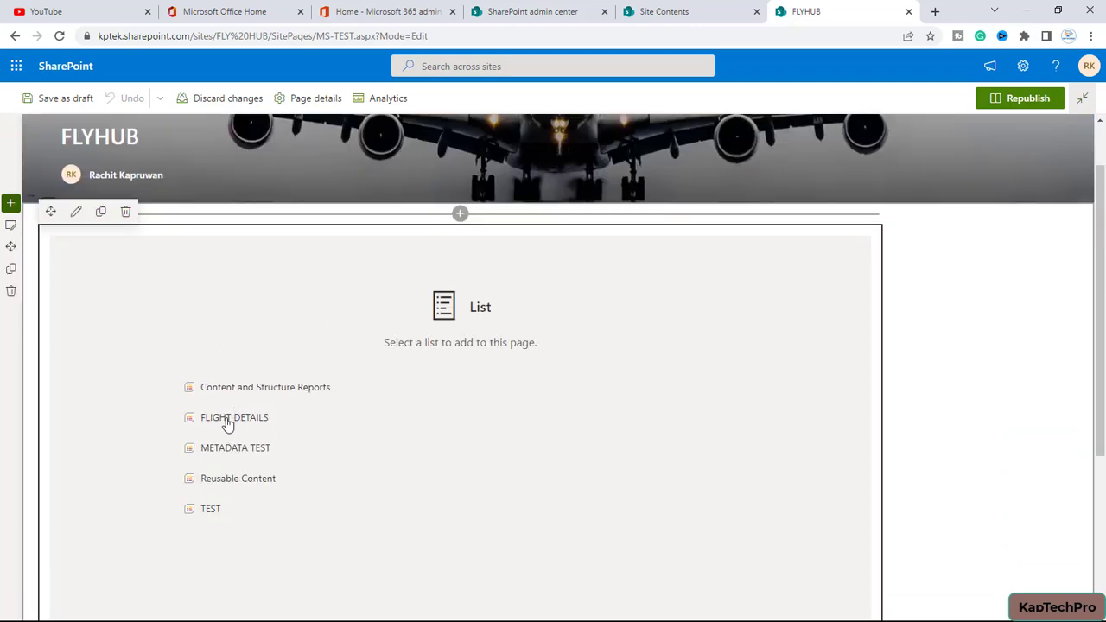
{"action": "left_click", "coordinate": [235, 416]}
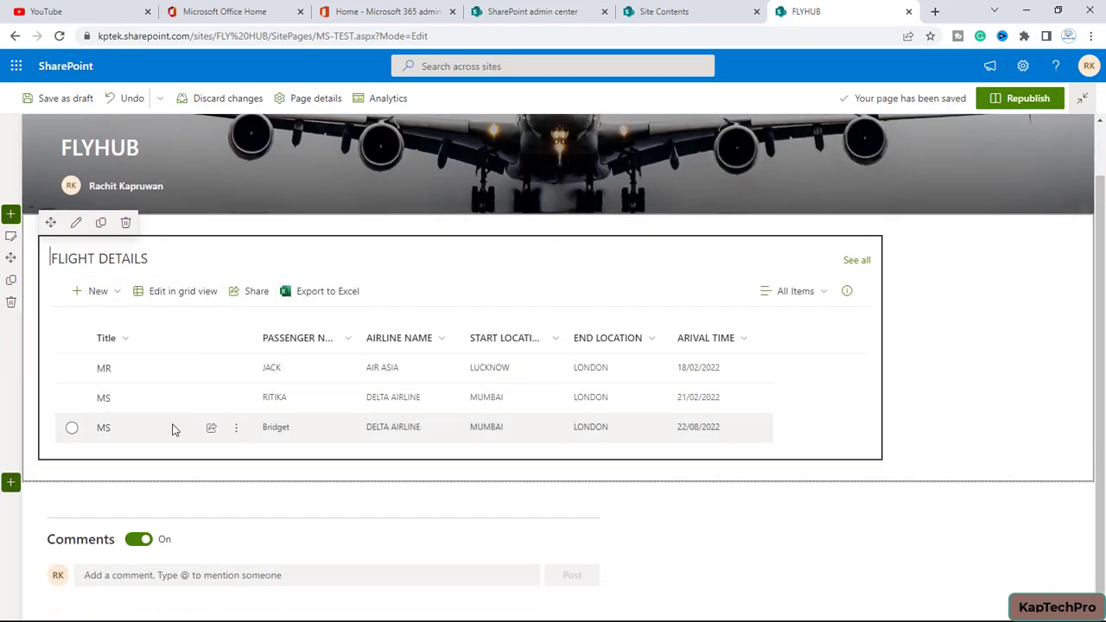
{"action": "mouse_move", "coordinate": [699, 408]}
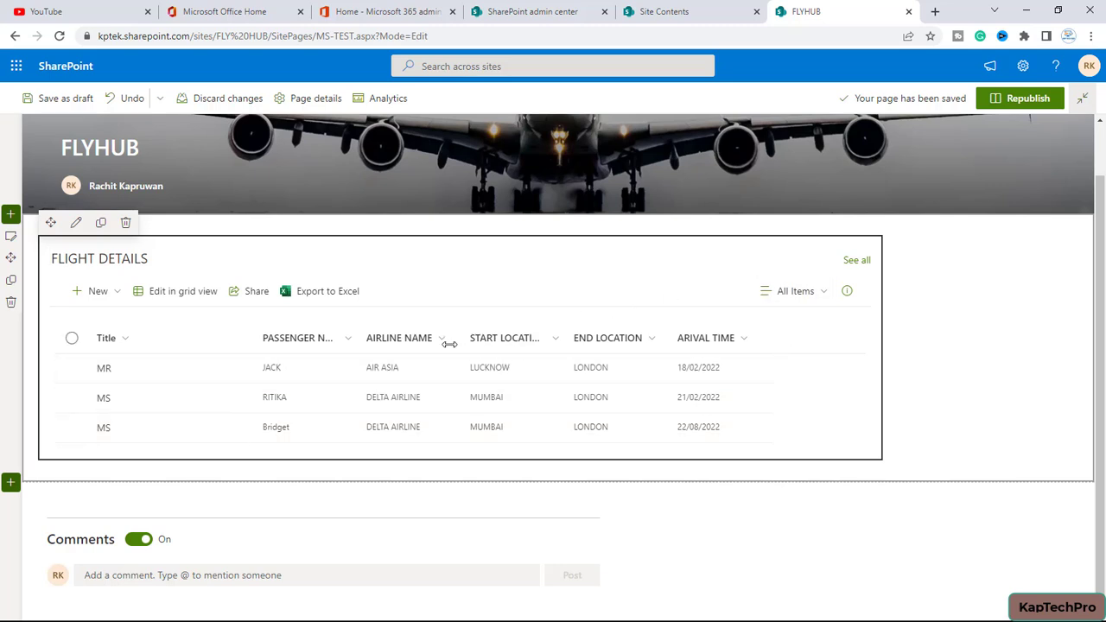
{"action": "mouse_move", "coordinate": [76, 223]}
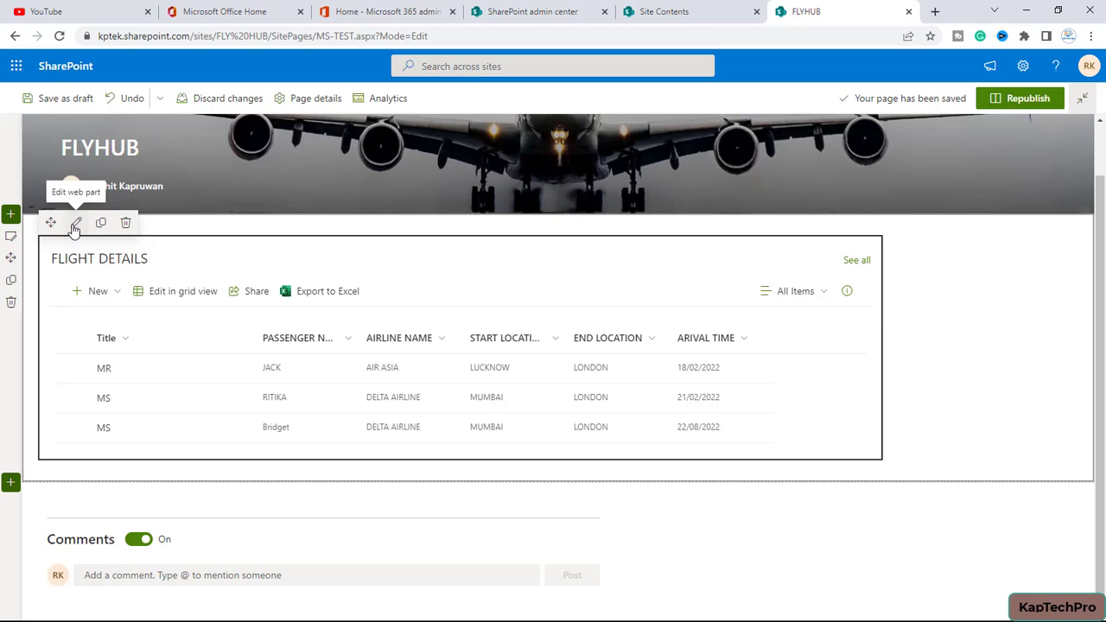
- In the web part settings keep FLIGHT DETAILS as the list and show its Calendar view
{"action": "left_click", "coordinate": [76, 223]}
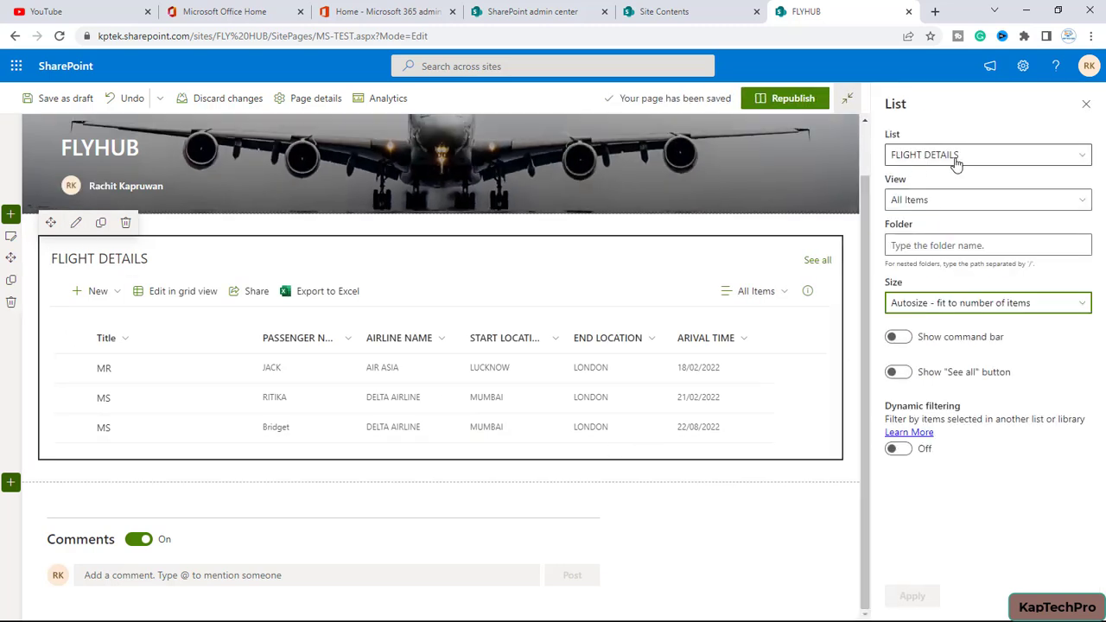
{"action": "left_click", "coordinate": [988, 156]}
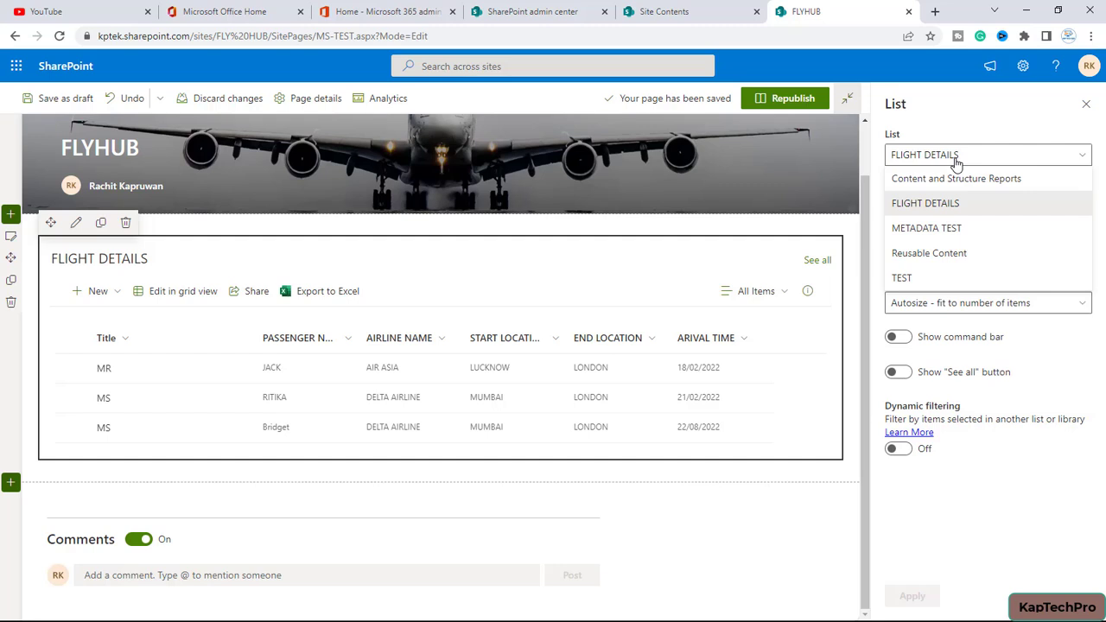
{"action": "left_click", "coordinate": [924, 202]}
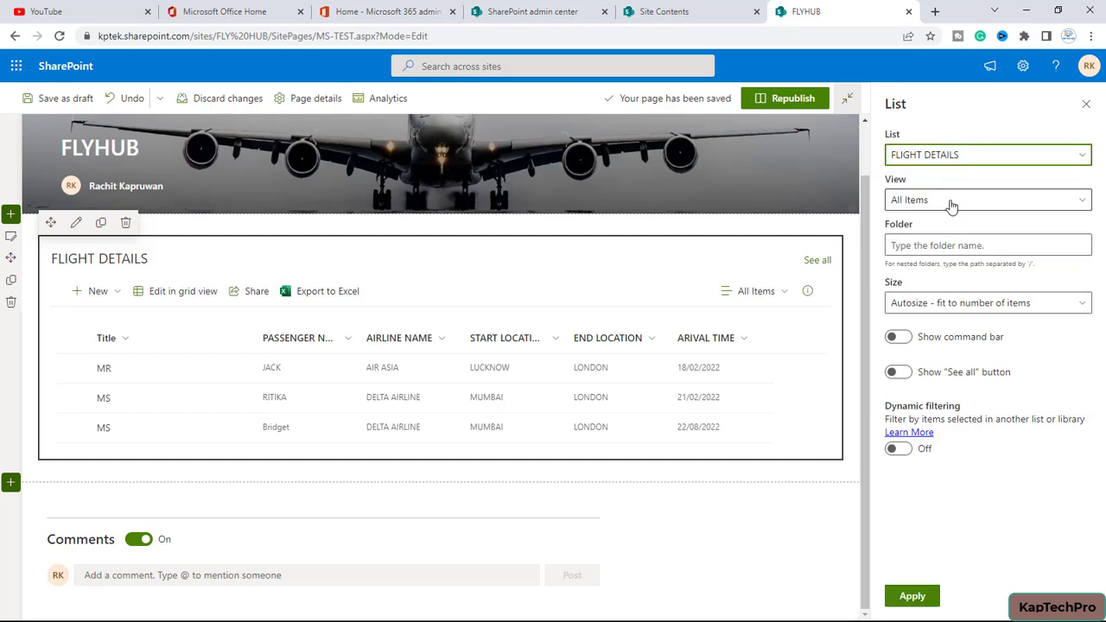
{"action": "left_click", "coordinate": [988, 200]}
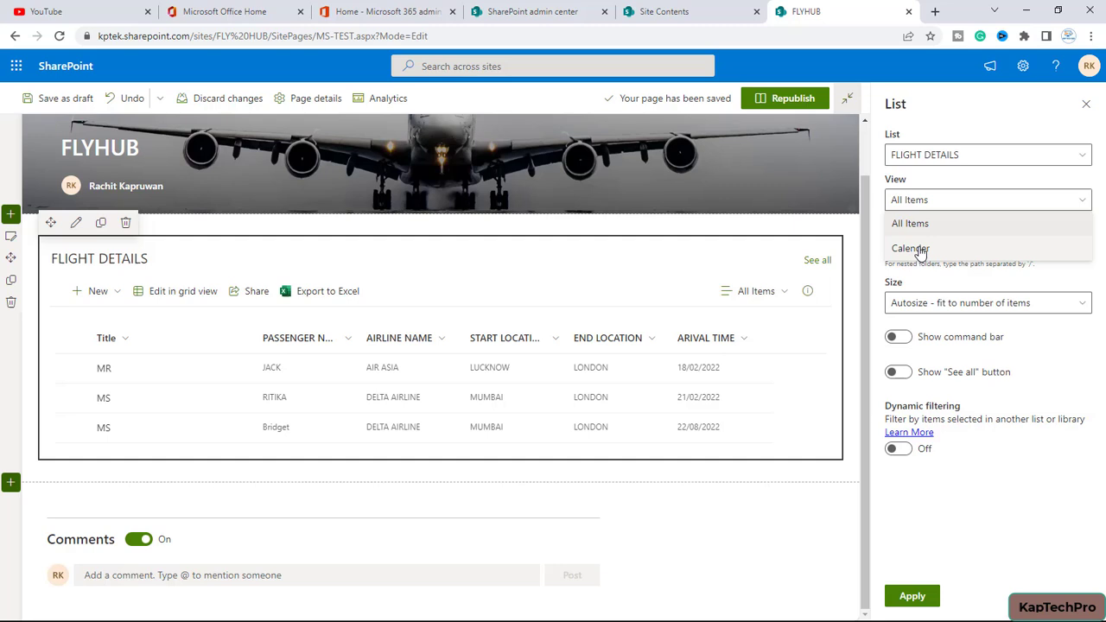
{"action": "left_click", "coordinate": [909, 249]}
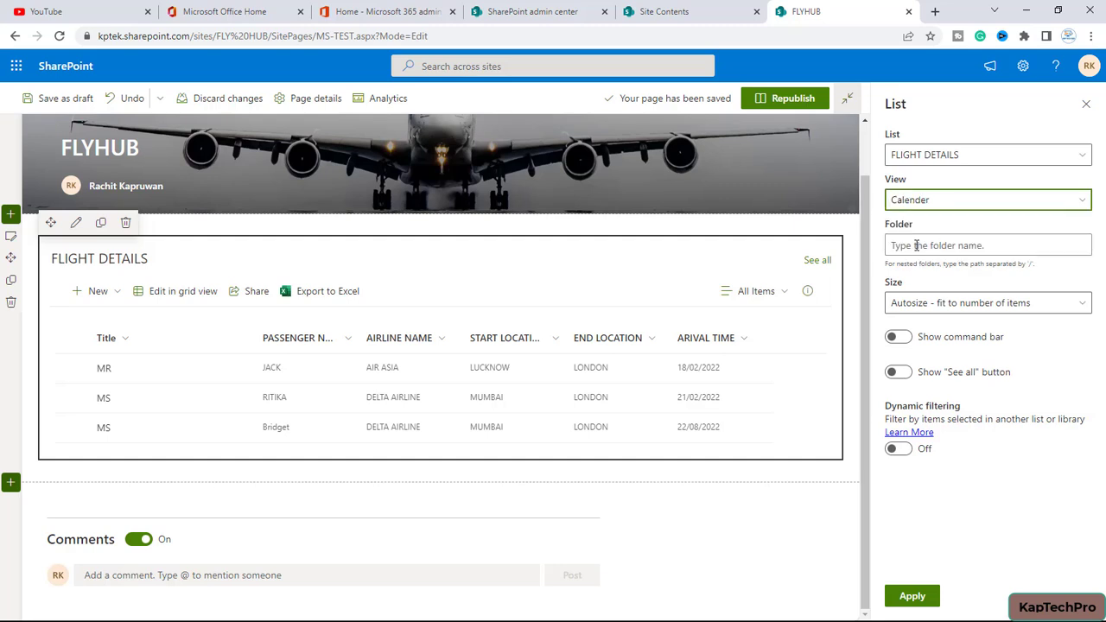
- Keep the size at Autosize, hide the command bar, and leave the See all link showing
{"action": "left_click", "coordinate": [988, 302]}
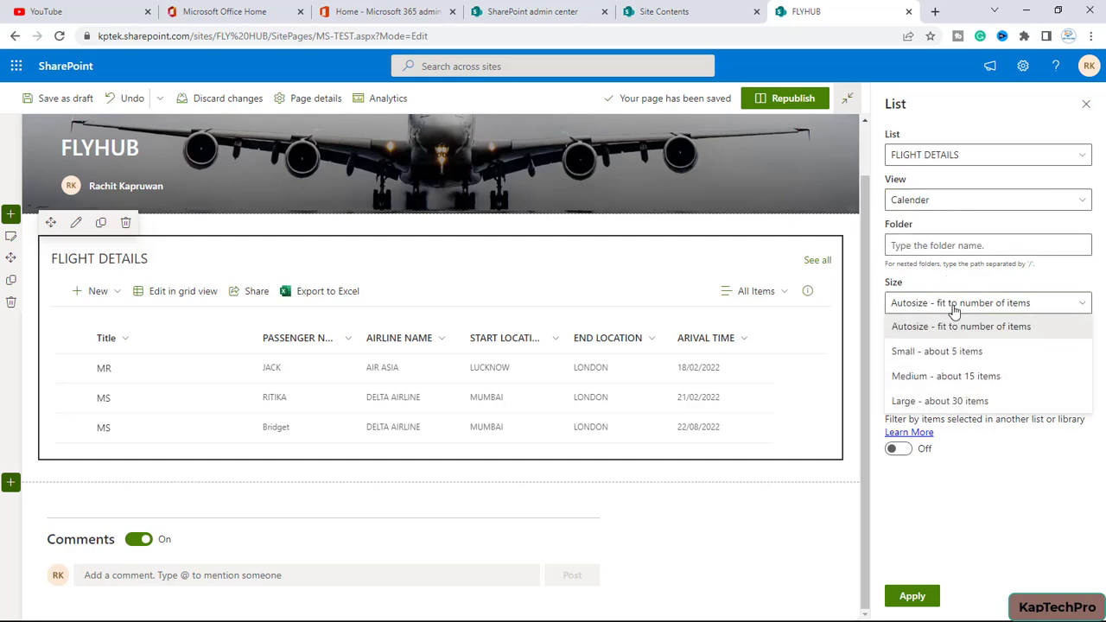
{"action": "left_click", "coordinate": [945, 376]}
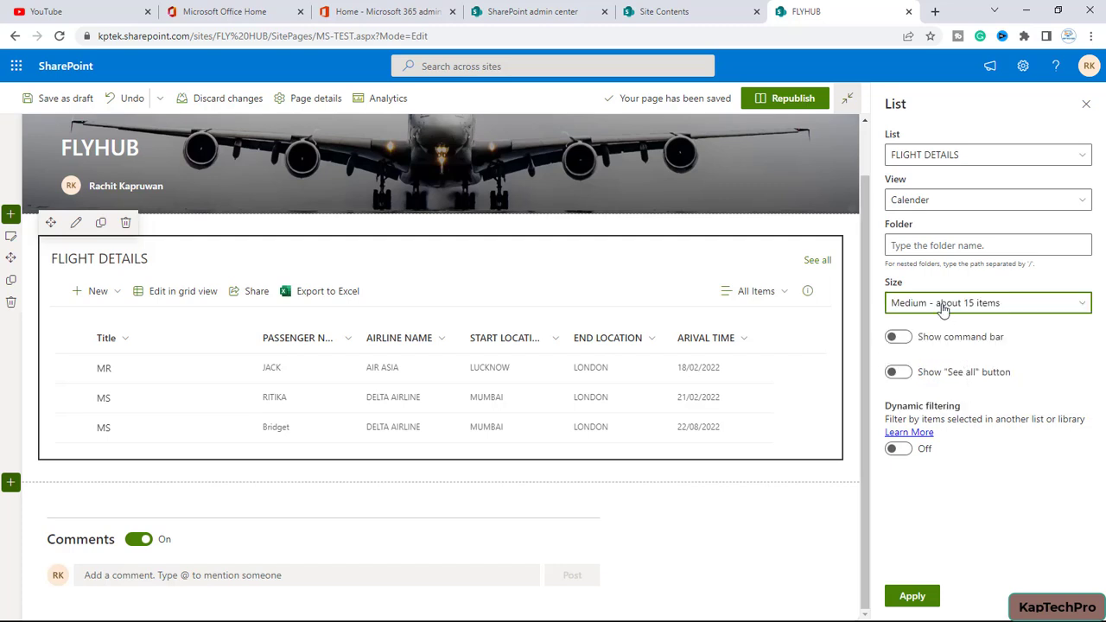
{"action": "left_click", "coordinate": [988, 302]}
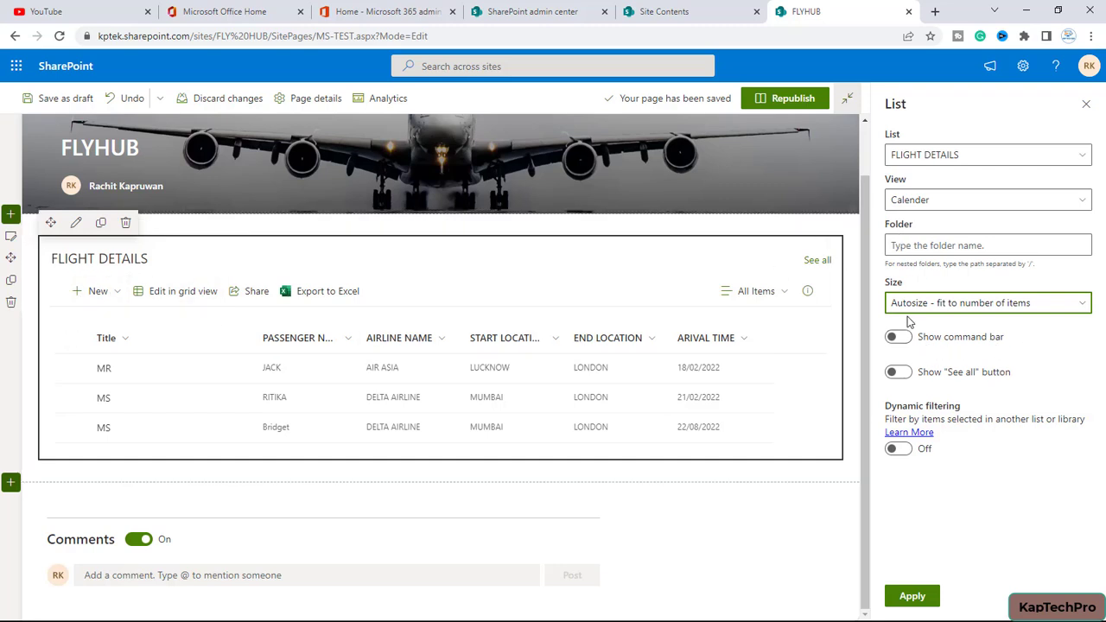
{"action": "left_click", "coordinate": [898, 335]}
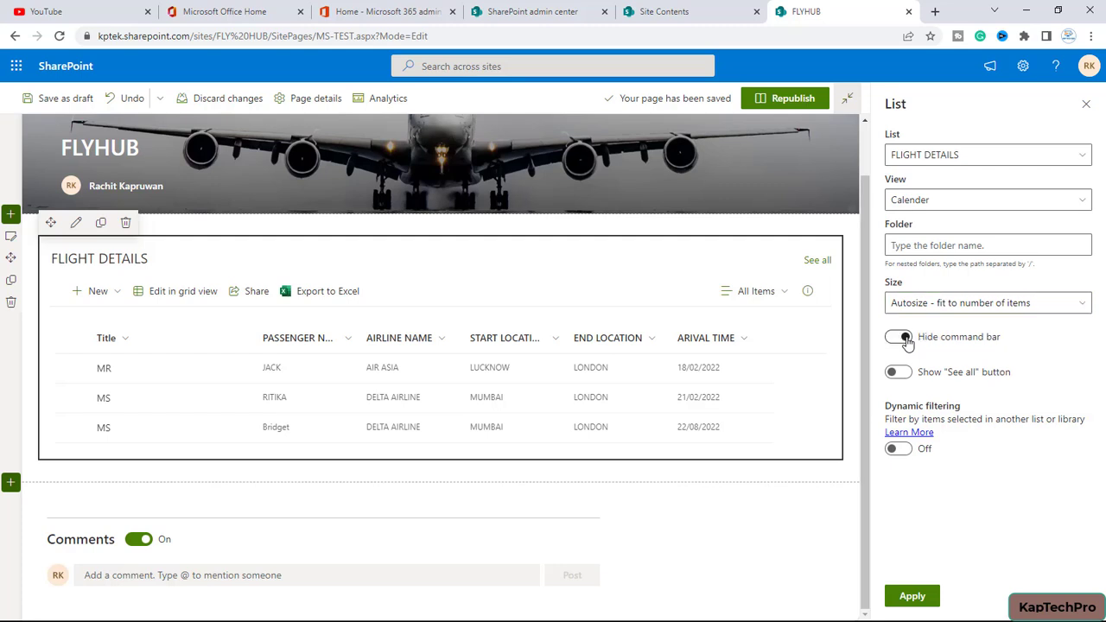
{"action": "left_click", "coordinate": [898, 336]}
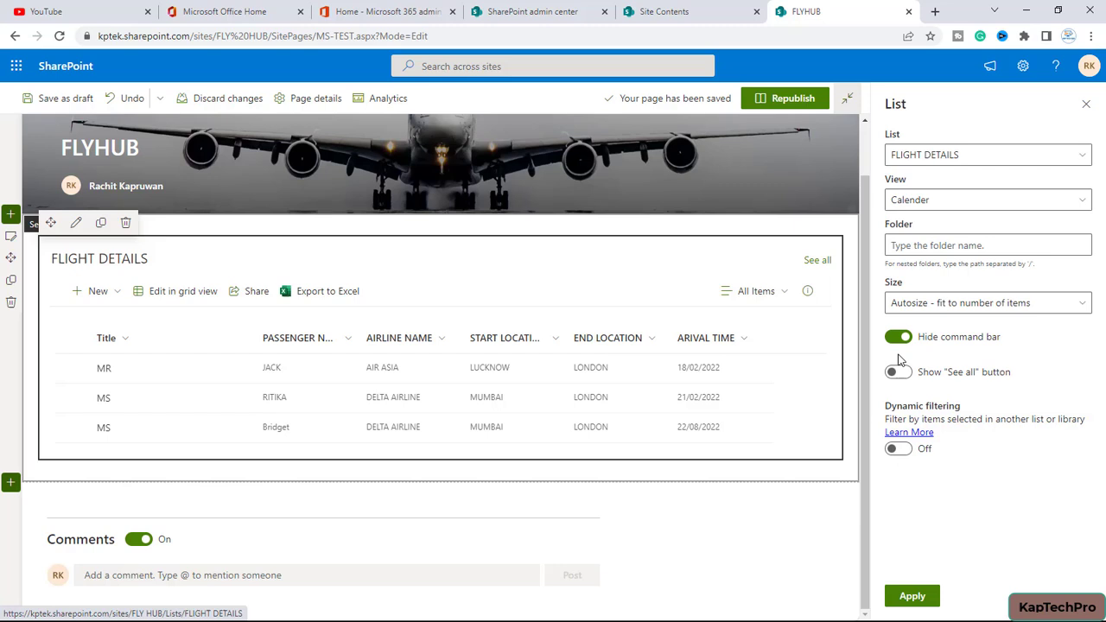
{"action": "left_click", "coordinate": [898, 372]}
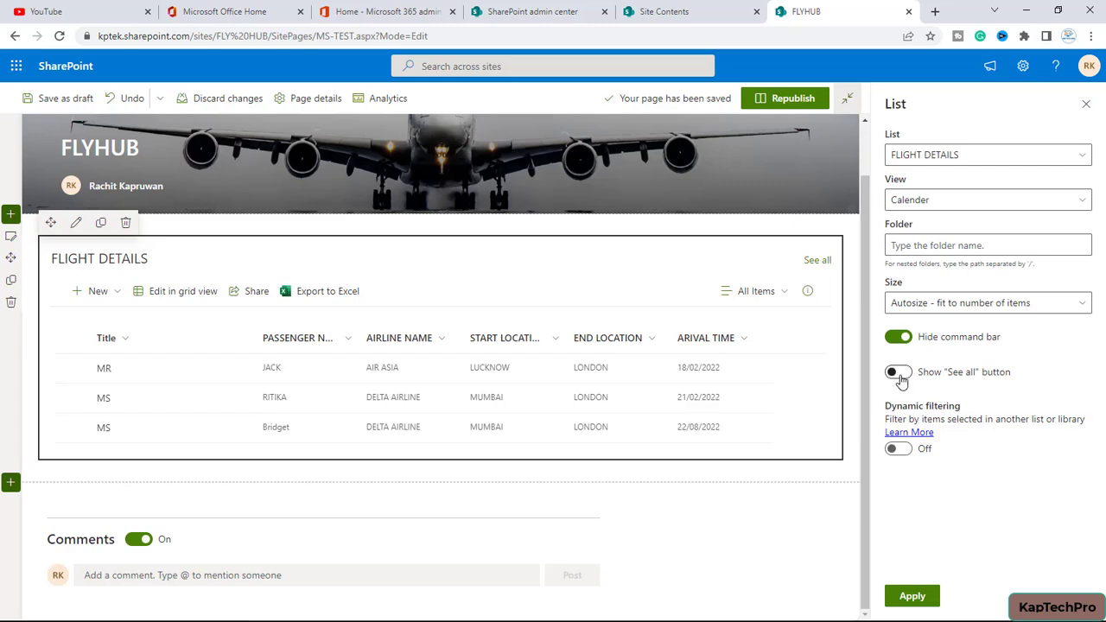
{"action": "left_click", "coordinate": [898, 372]}
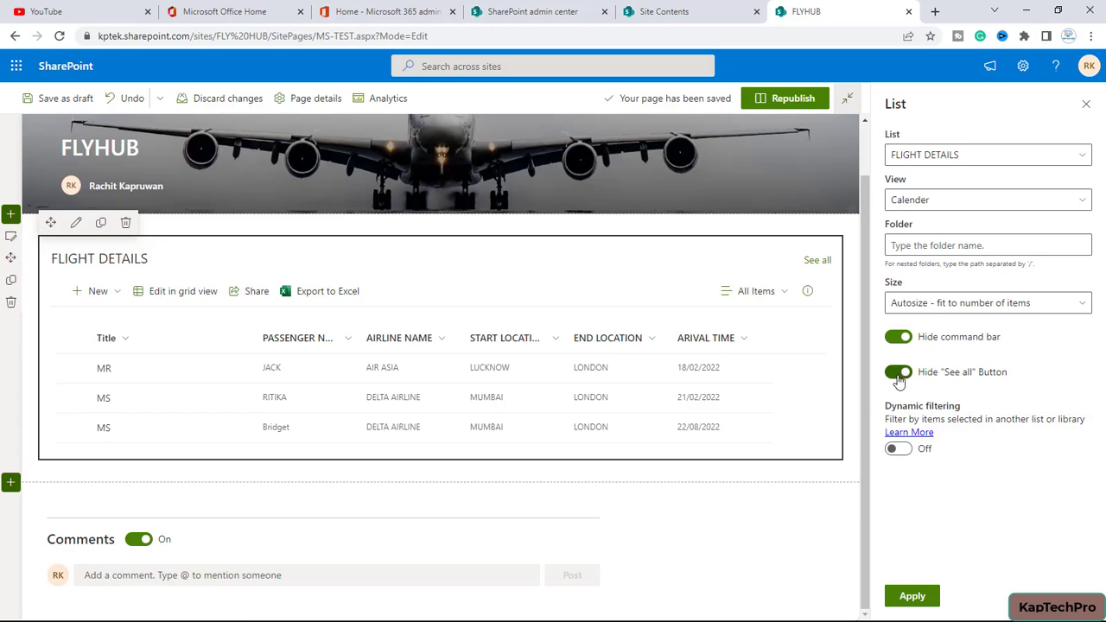
{"action": "left_click", "coordinate": [899, 371]}
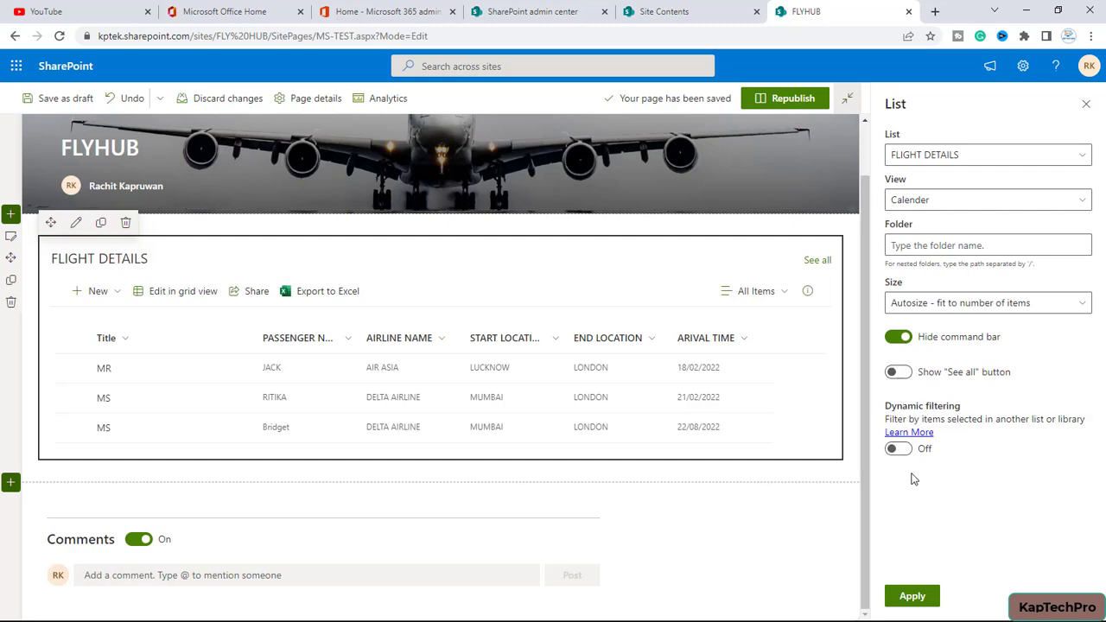
{"action": "mouse_move", "coordinate": [958, 569]}
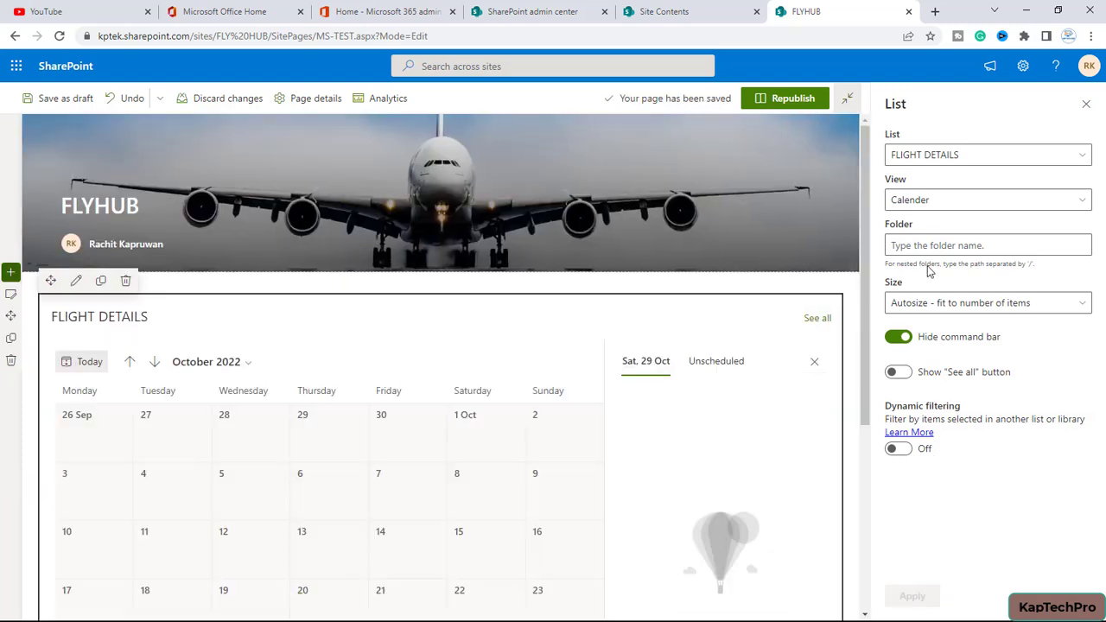
{"action": "mouse_move", "coordinate": [784, 97]}
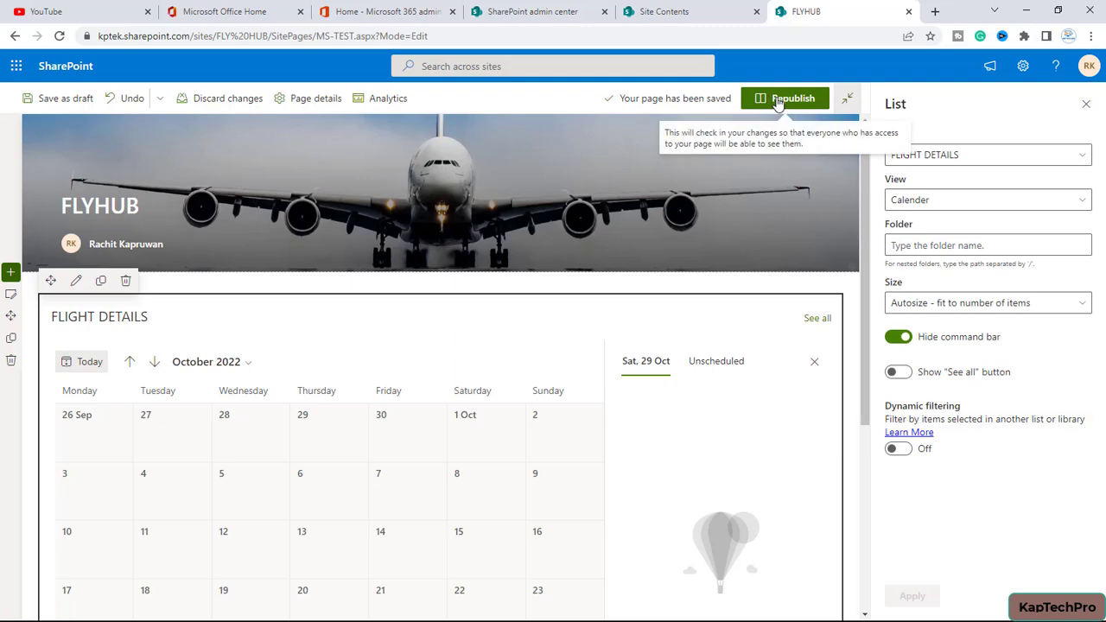
- Republish the page so visitors see FLIGHT DETAILS as a calendar
{"action": "left_click", "coordinate": [784, 97]}
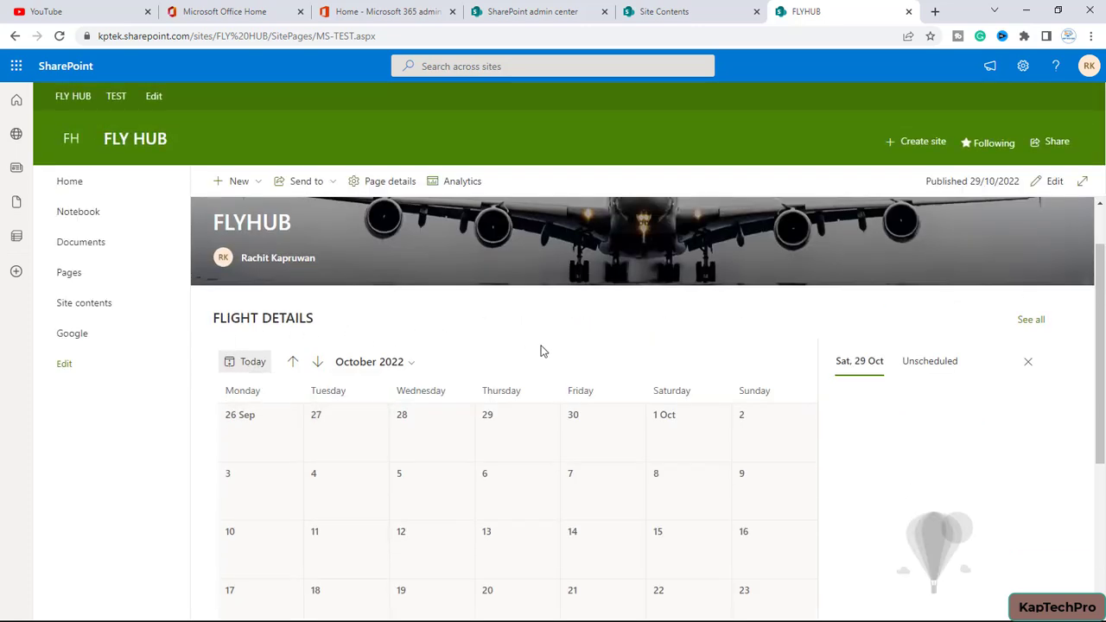
{"action": "mouse_move", "coordinate": [1054, 182]}
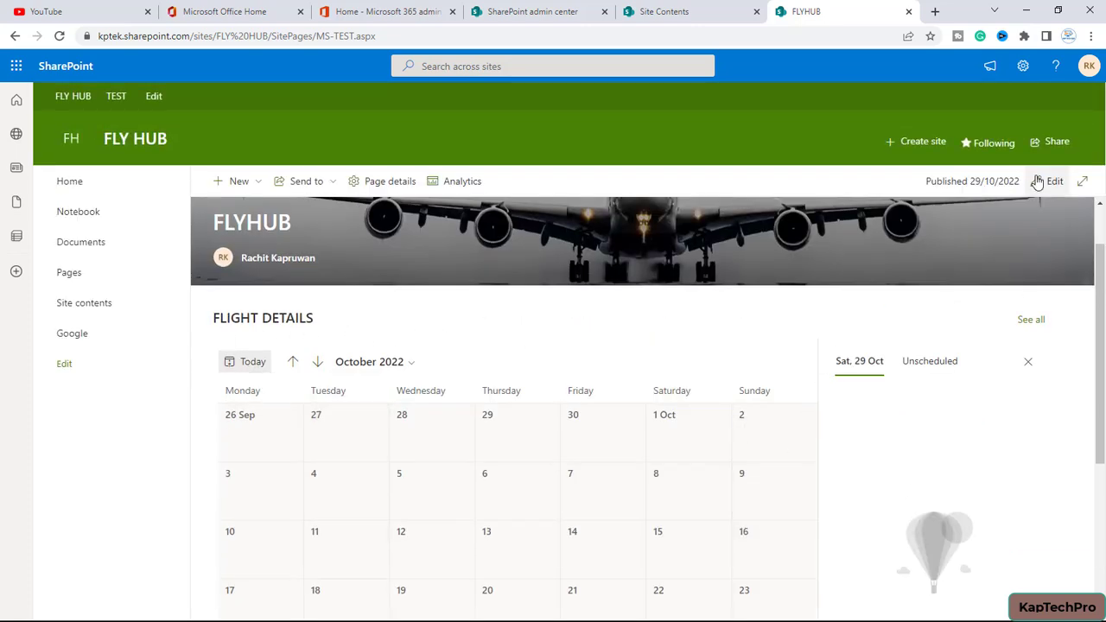
- Edit the page again, try two-column and one-third layouts, and keep the section at one column
{"action": "left_click", "coordinate": [1053, 181]}
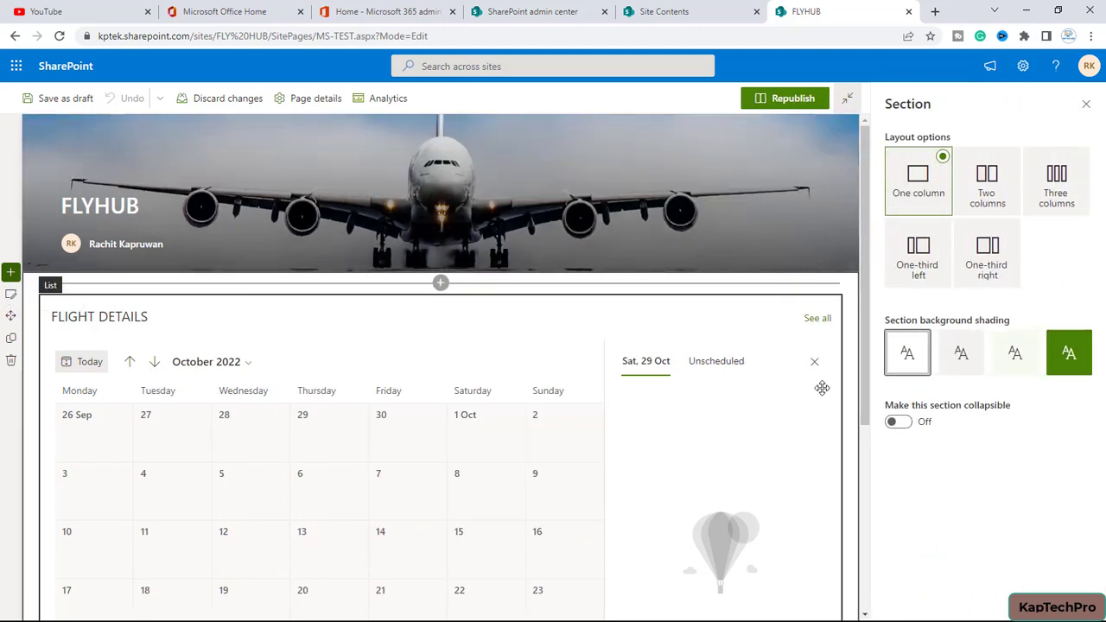
{"action": "left_click", "coordinate": [986, 173]}
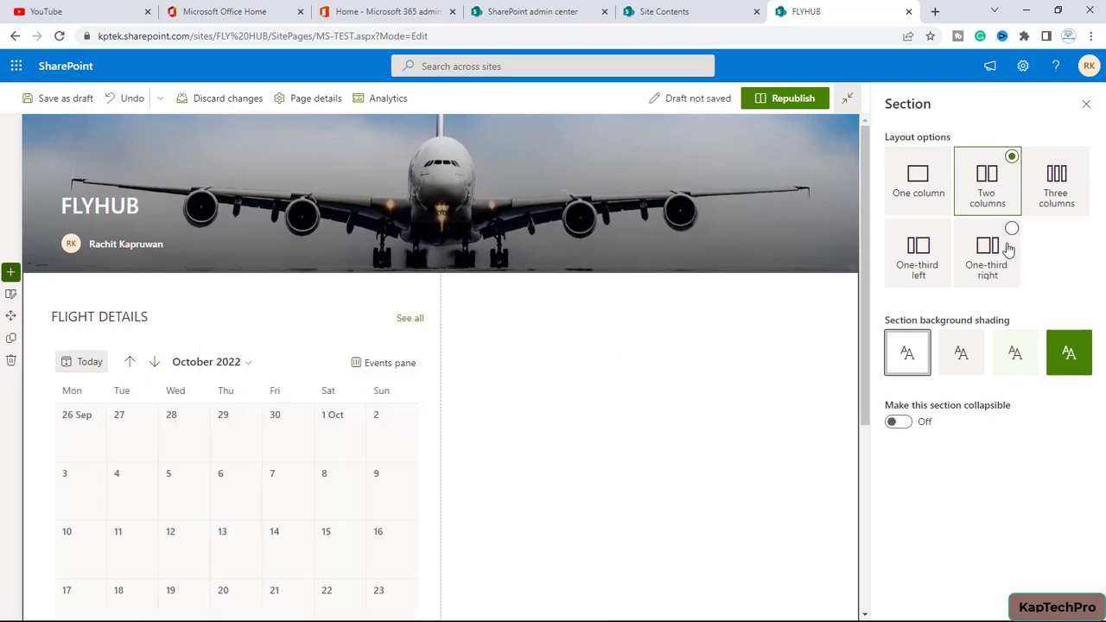
{"action": "left_click", "coordinate": [917, 245]}
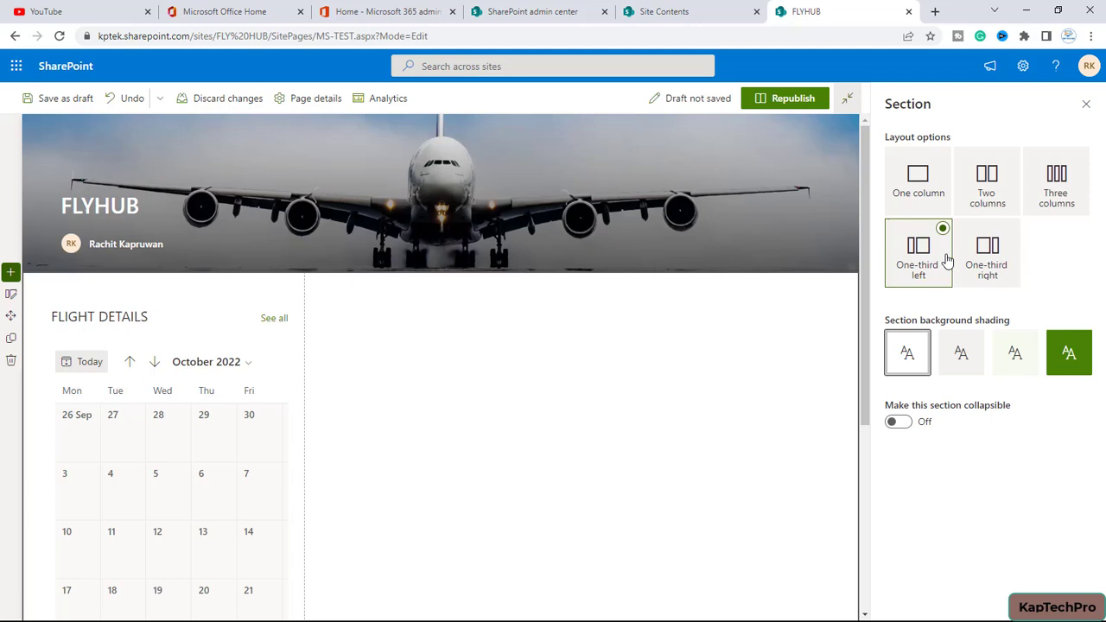
{"action": "left_click", "coordinate": [986, 251]}
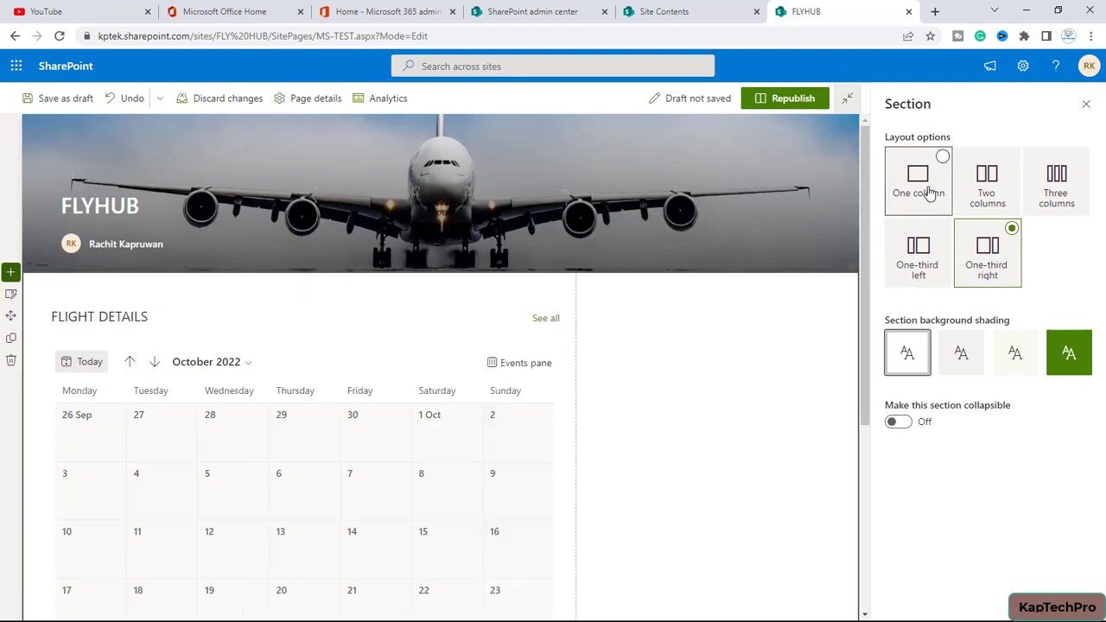
{"action": "left_click", "coordinate": [918, 175]}
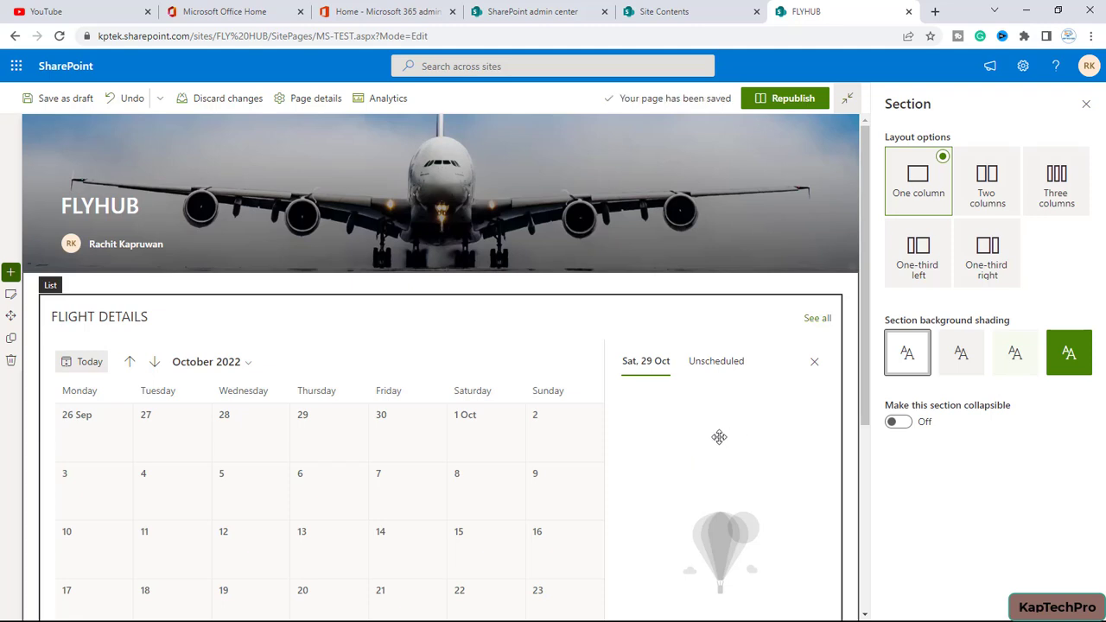
{"action": "mouse_move", "coordinate": [785, 97]}
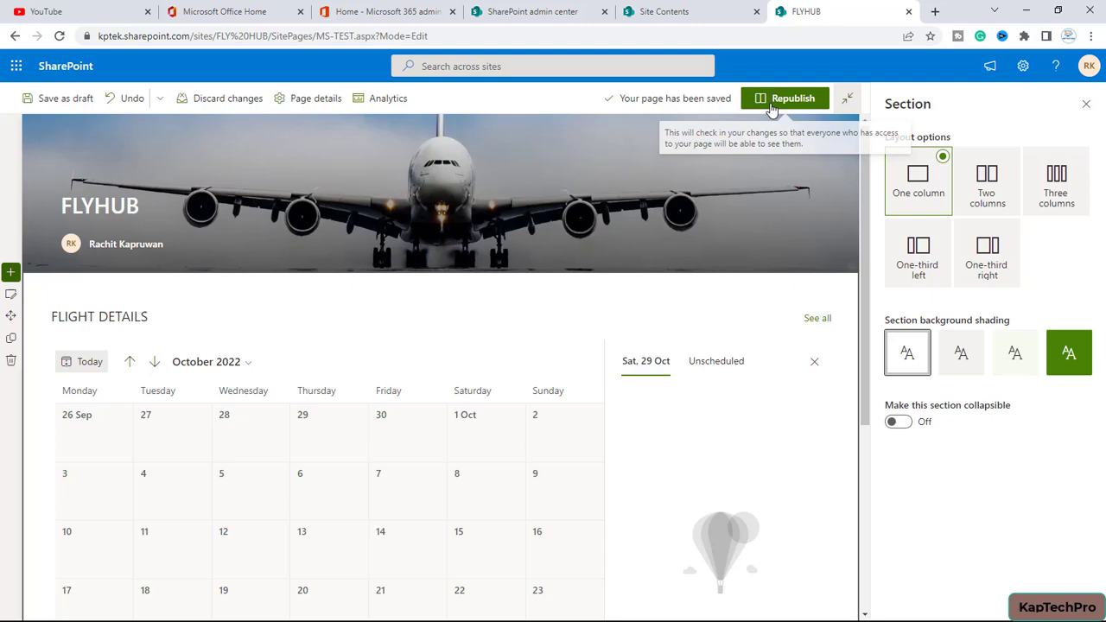
- Republish the page with the calendar in its single-column section
{"action": "left_click", "coordinate": [791, 96]}
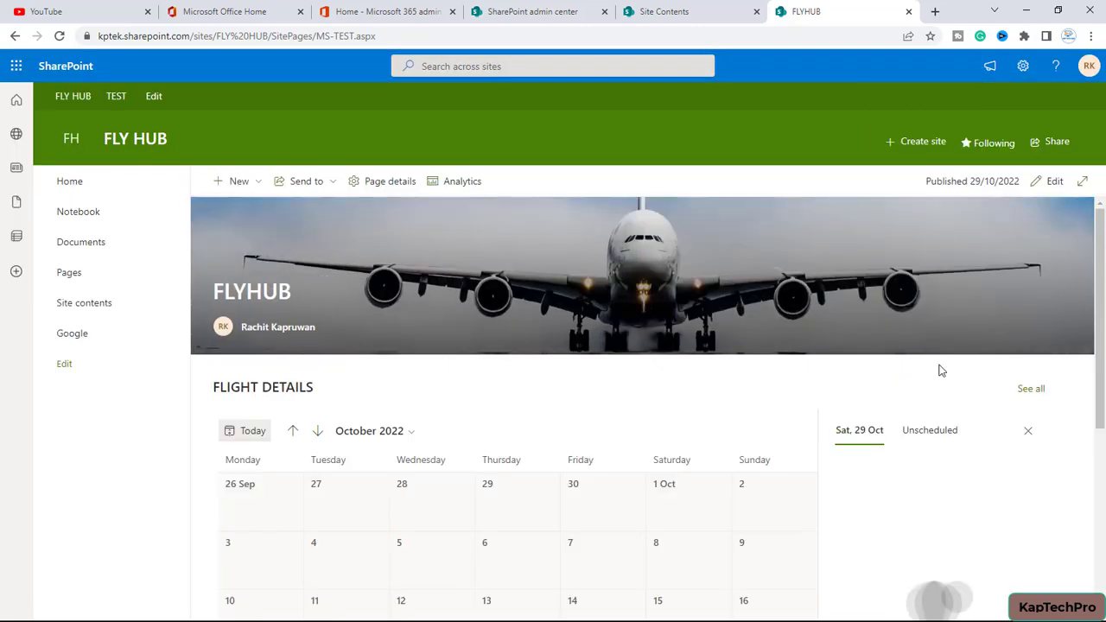
{"action": "mouse_move", "coordinate": [753, 346]}
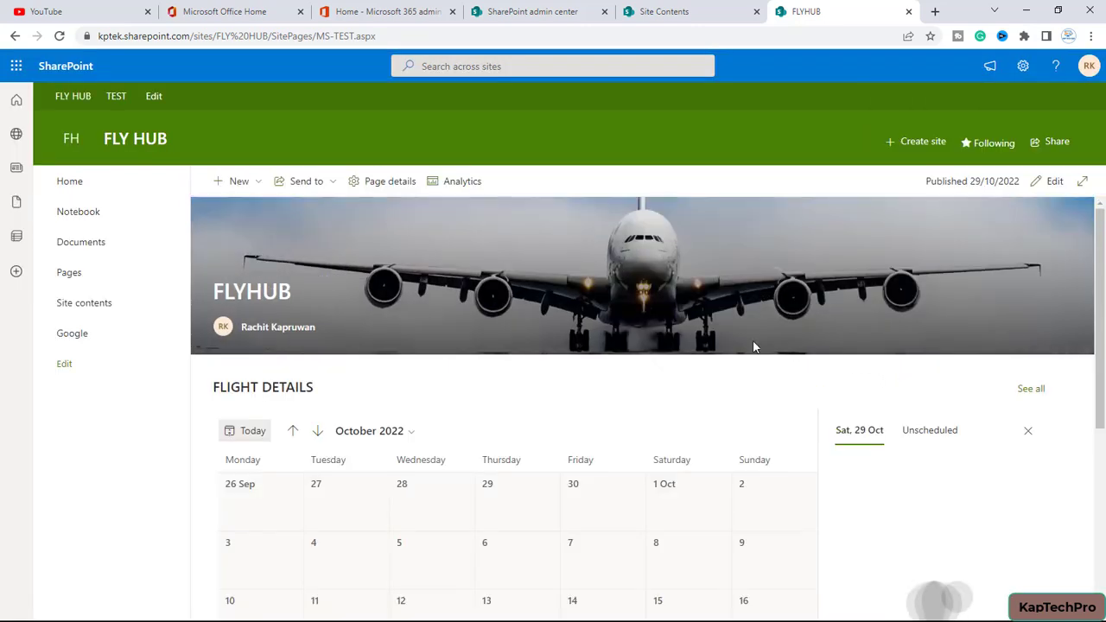
{"action": "mouse_move", "coordinate": [585, 318]}
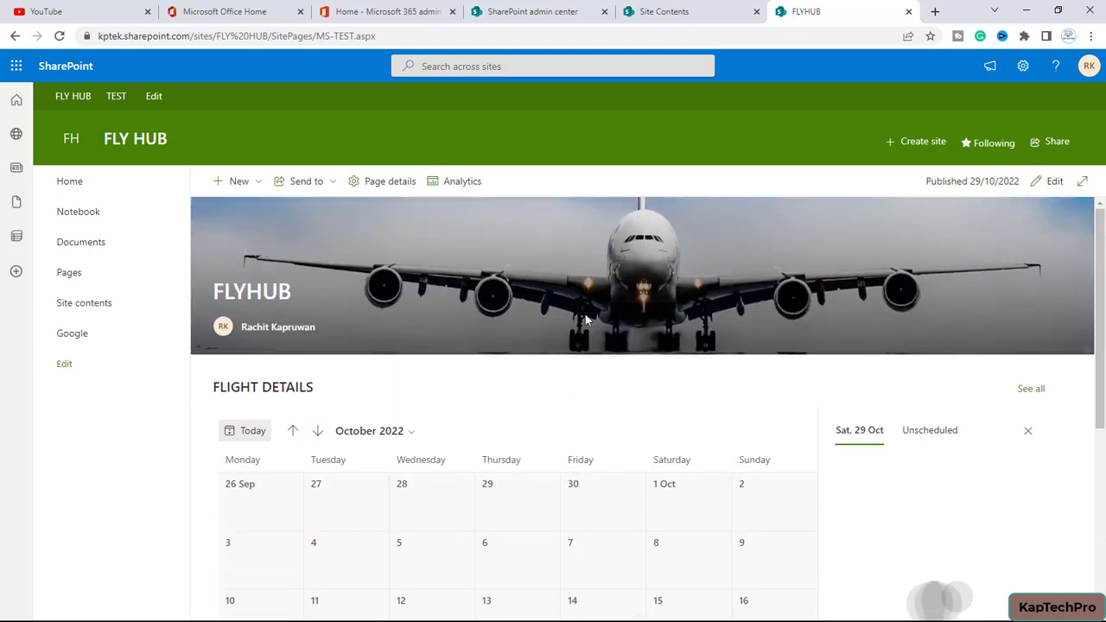
{"action": "mouse_move", "coordinate": [701, 114]}
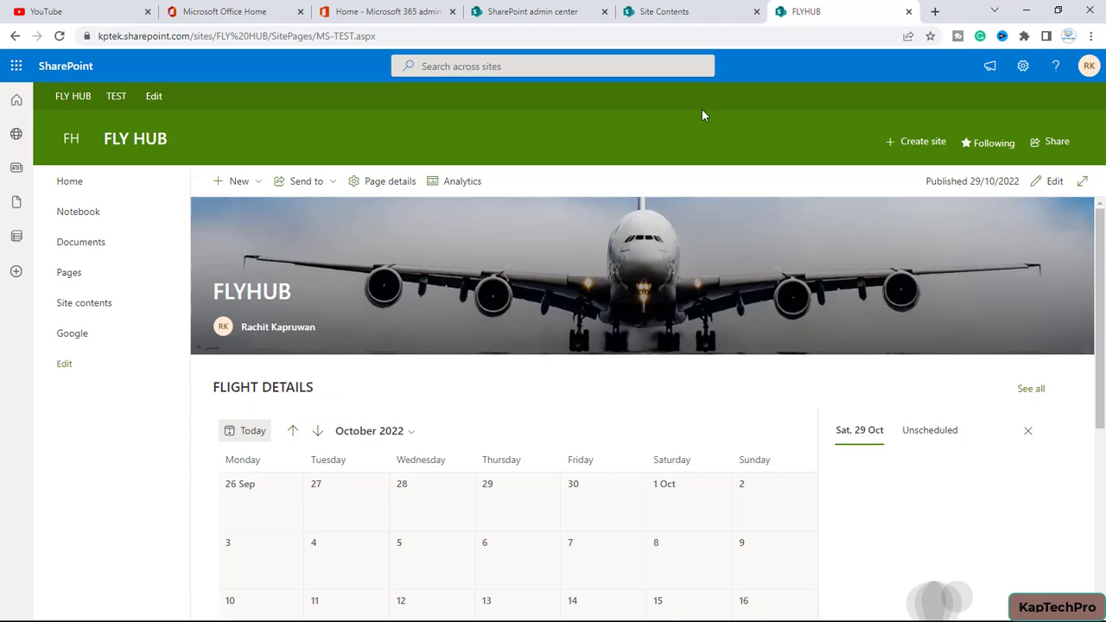